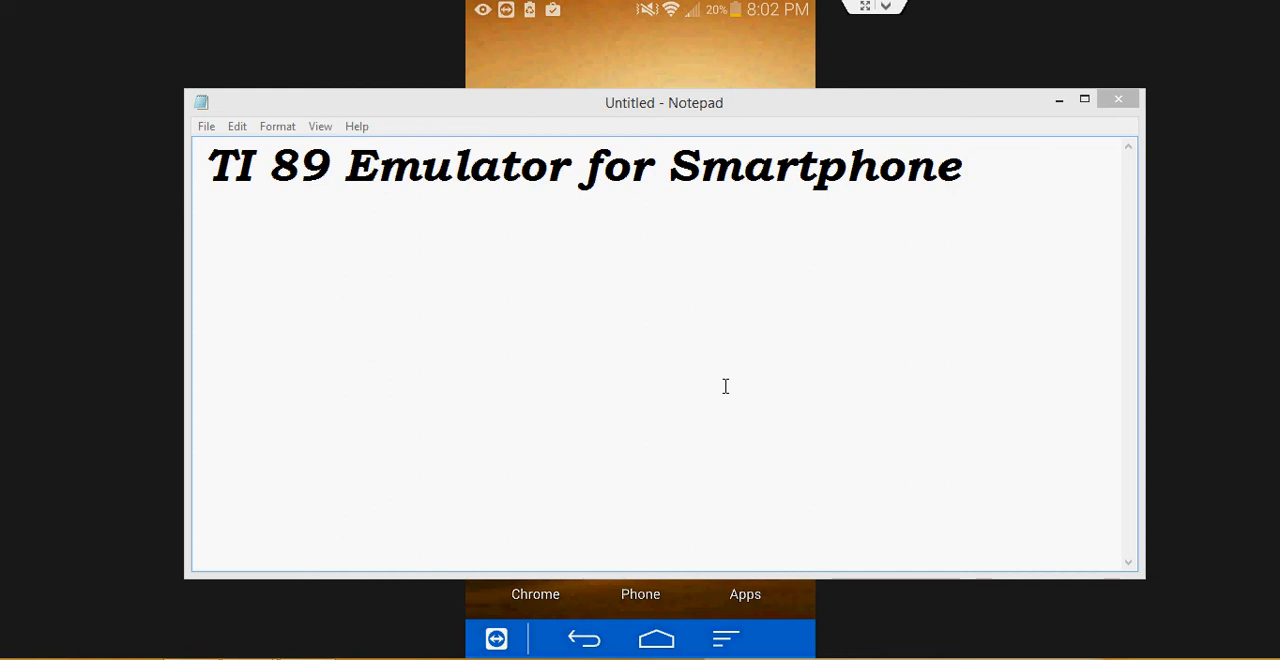
mouse_move(917, 105)
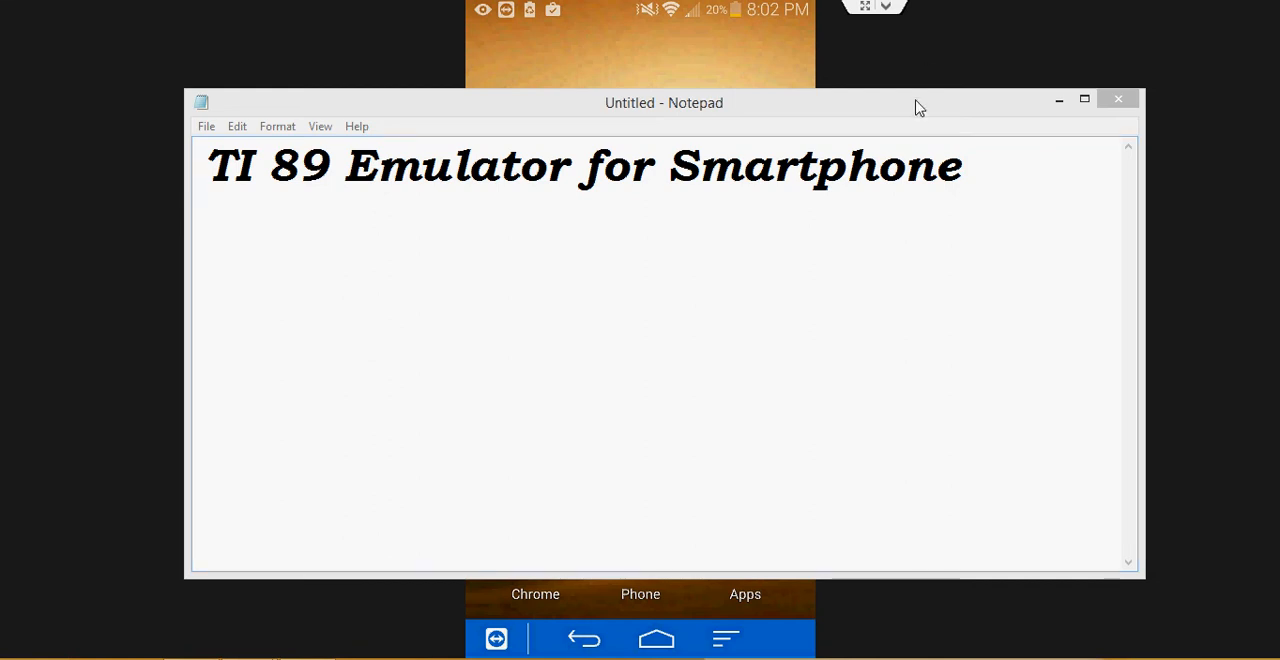
Step: Close Notepad and open the Play Store to the installed Graph 89 Free listing
left_click(1118, 98)
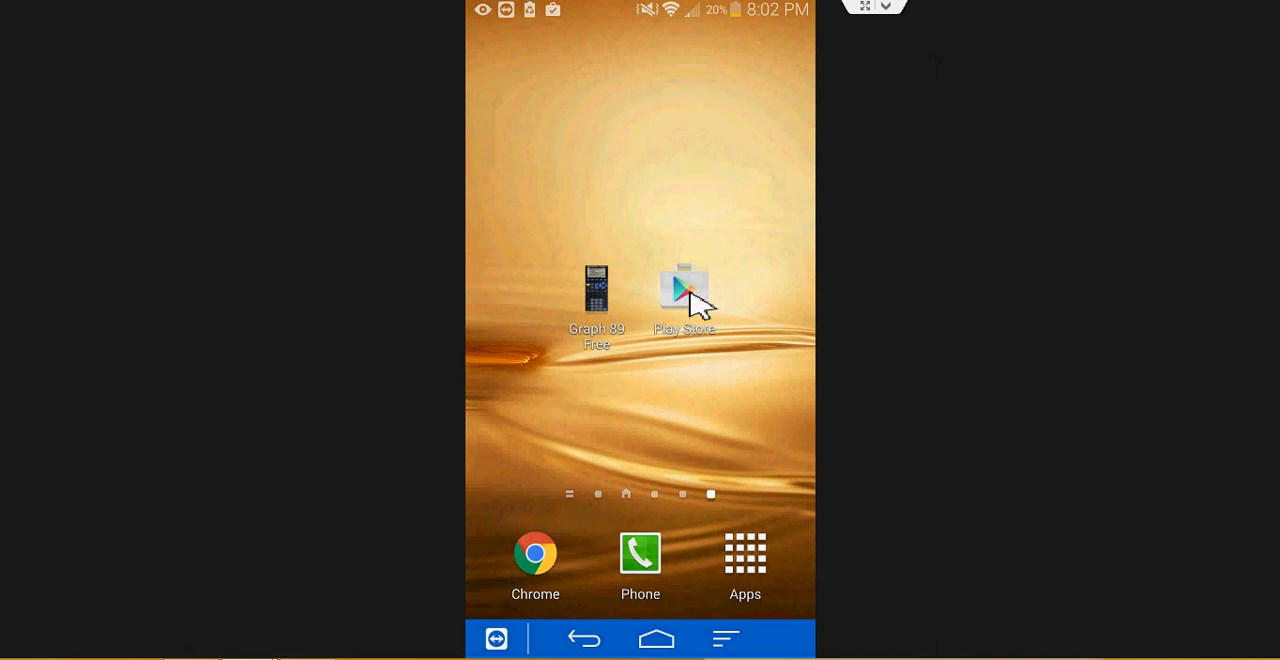
left_click(684, 287)
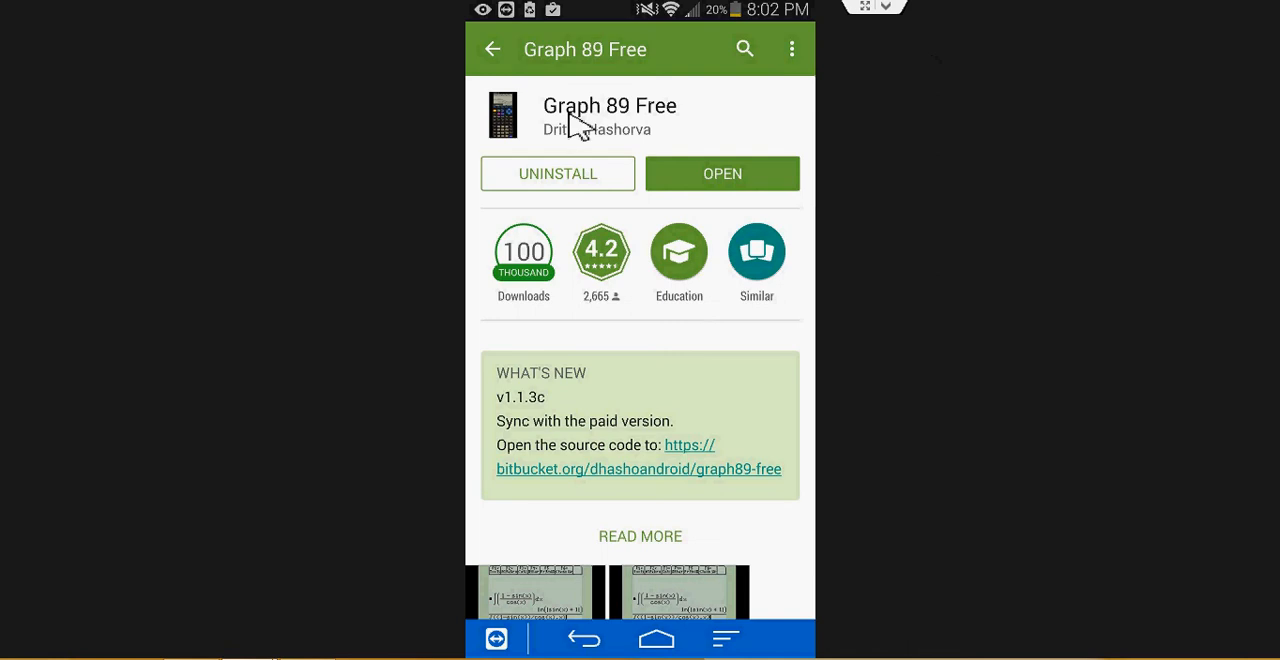
mouse_move(617, 130)
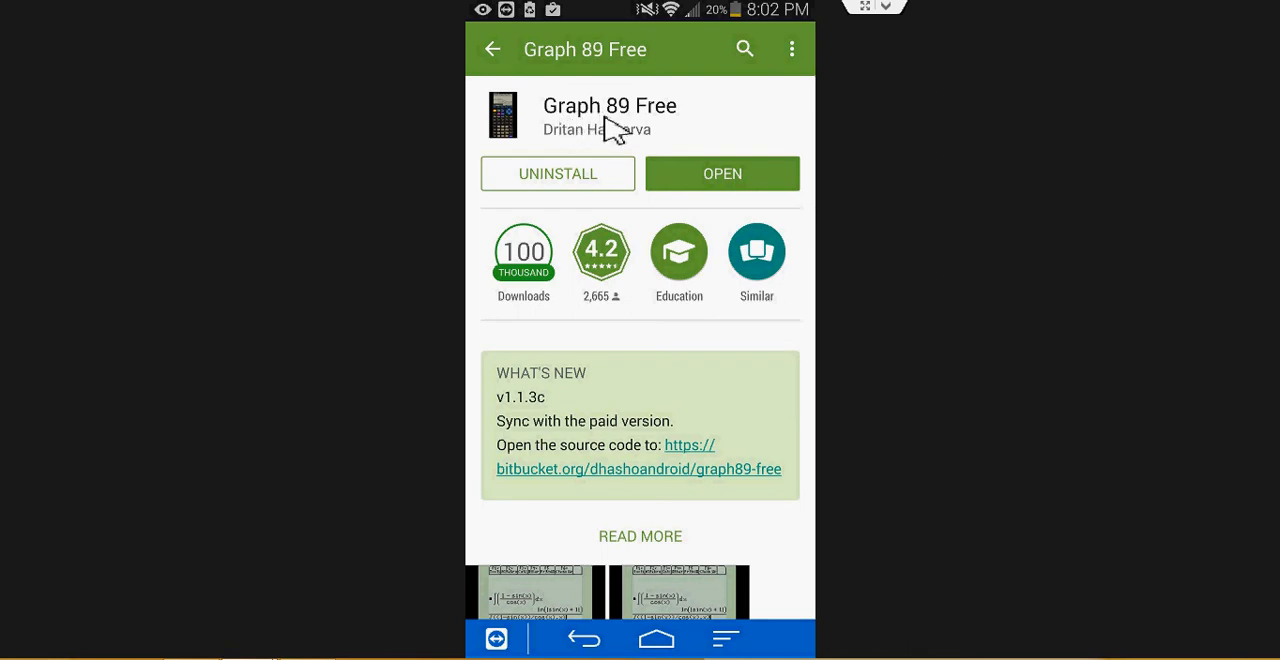
mouse_move(696, 125)
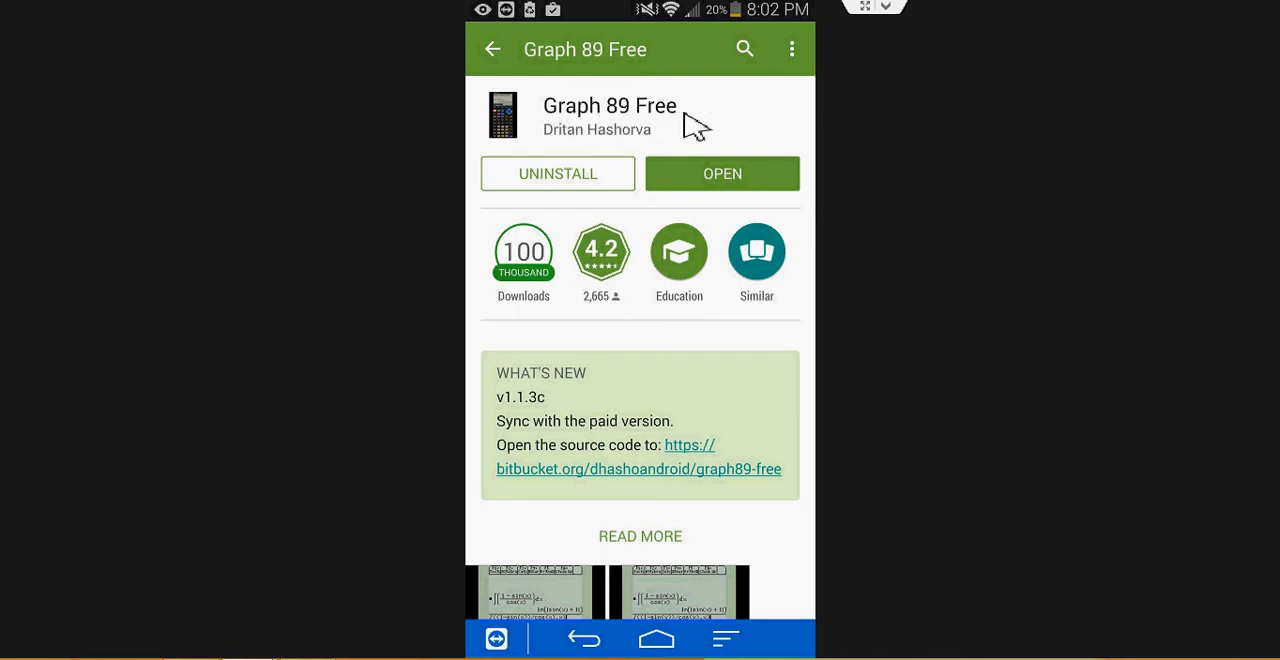
mouse_move(708, 190)
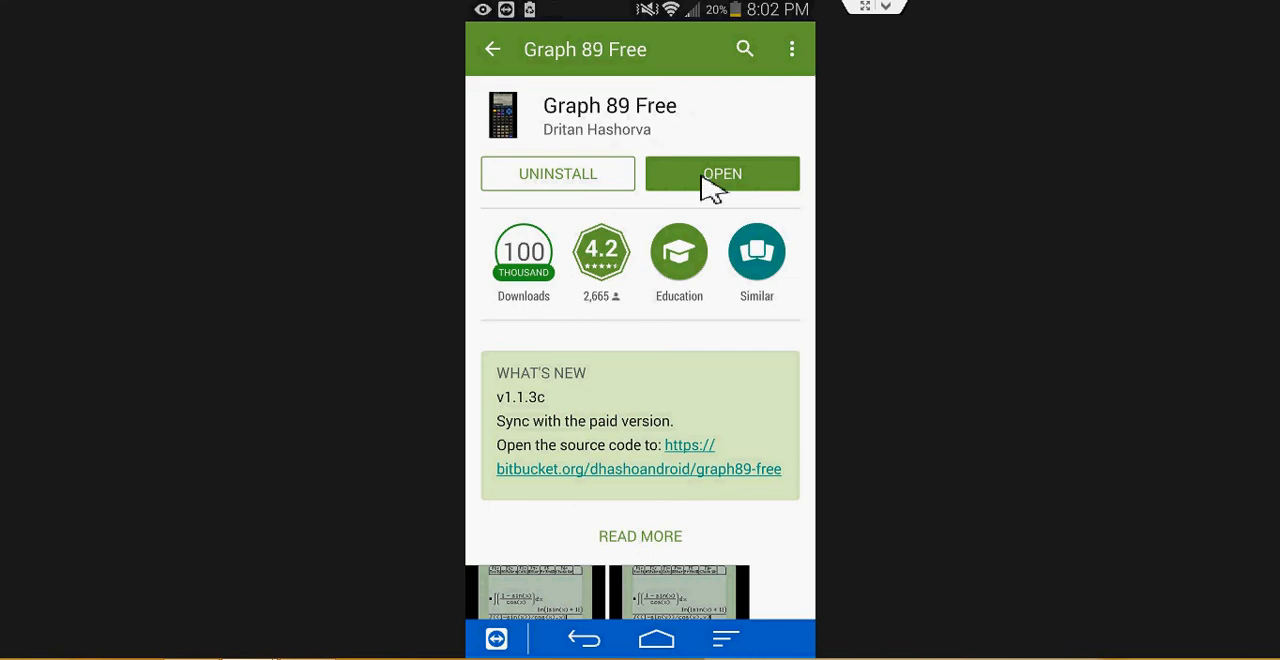
Step: Open Graph 89 Free and dismiss the ROM instructions to reach its menu
left_click(722, 173)
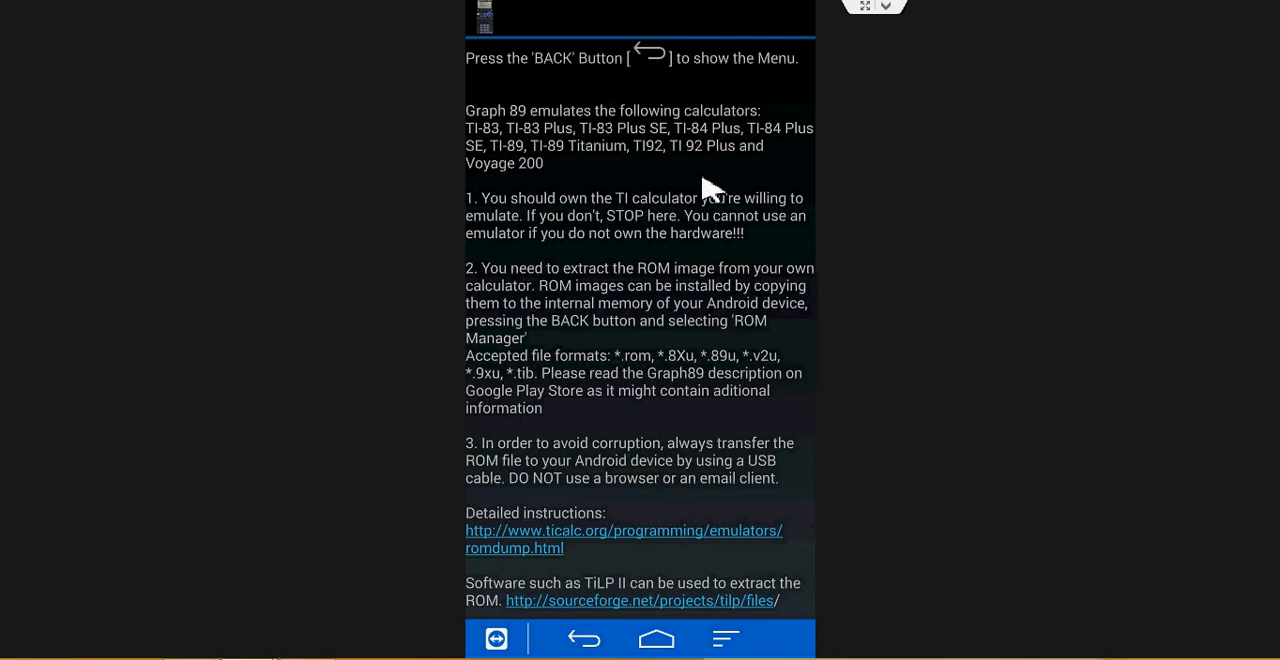
mouse_move(623, 90)
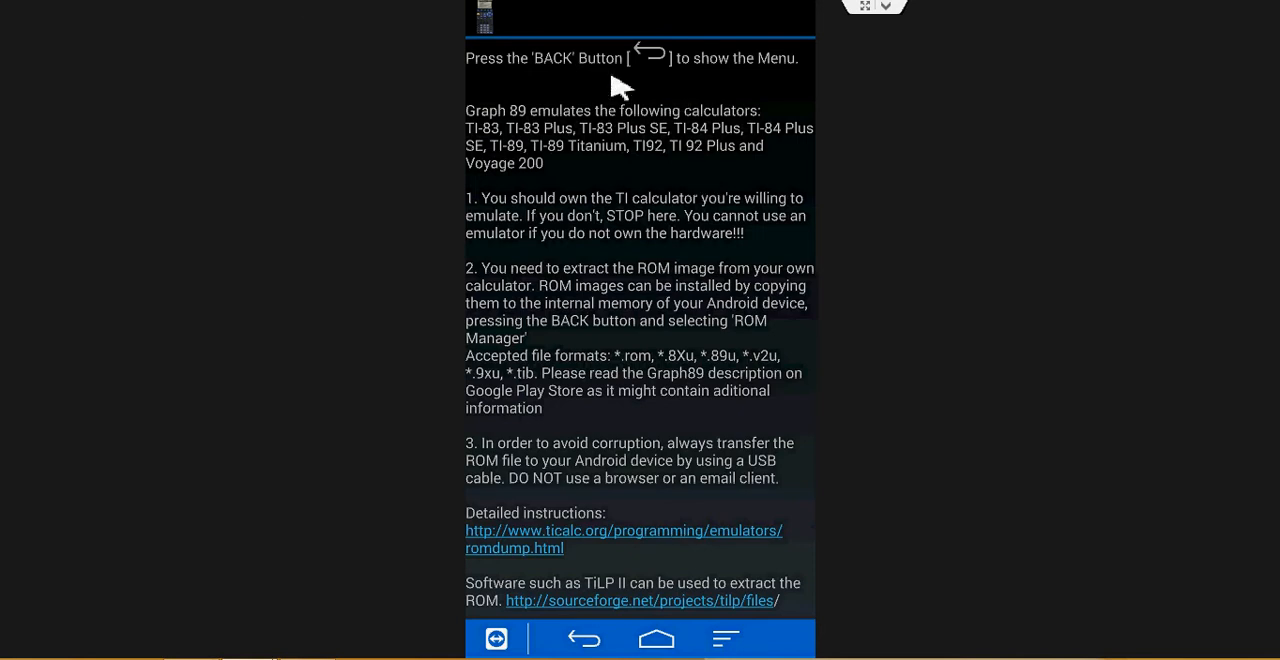
mouse_move(603, 646)
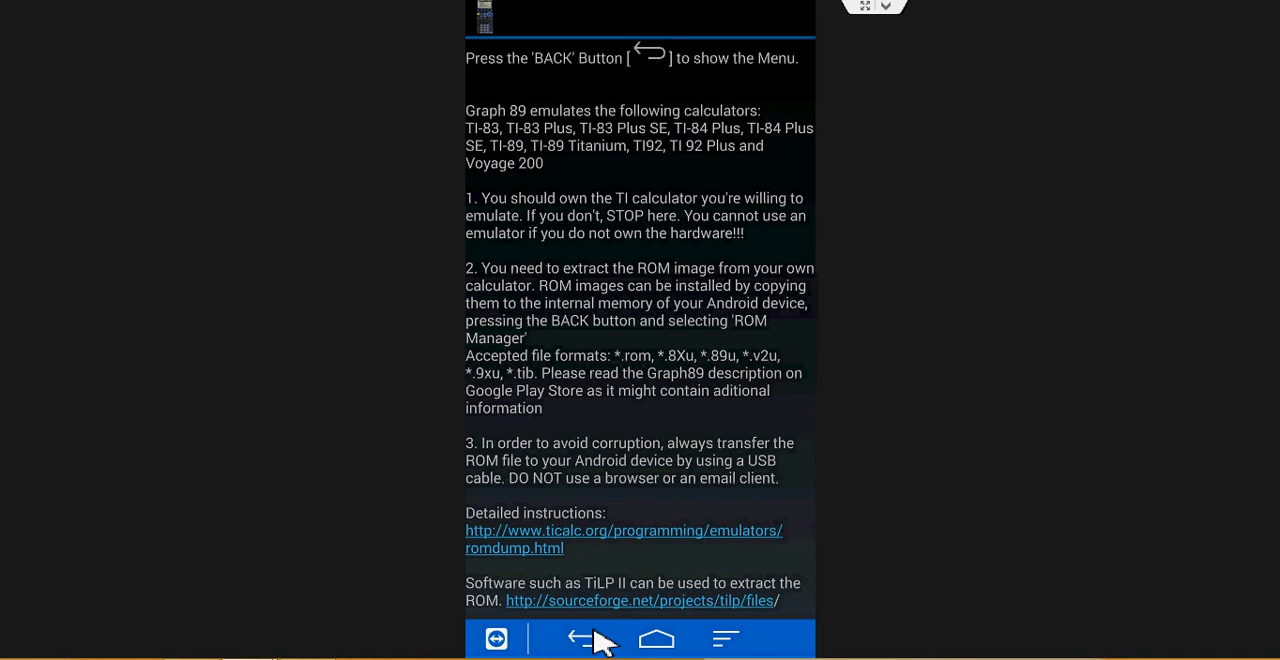
left_click(584, 638)
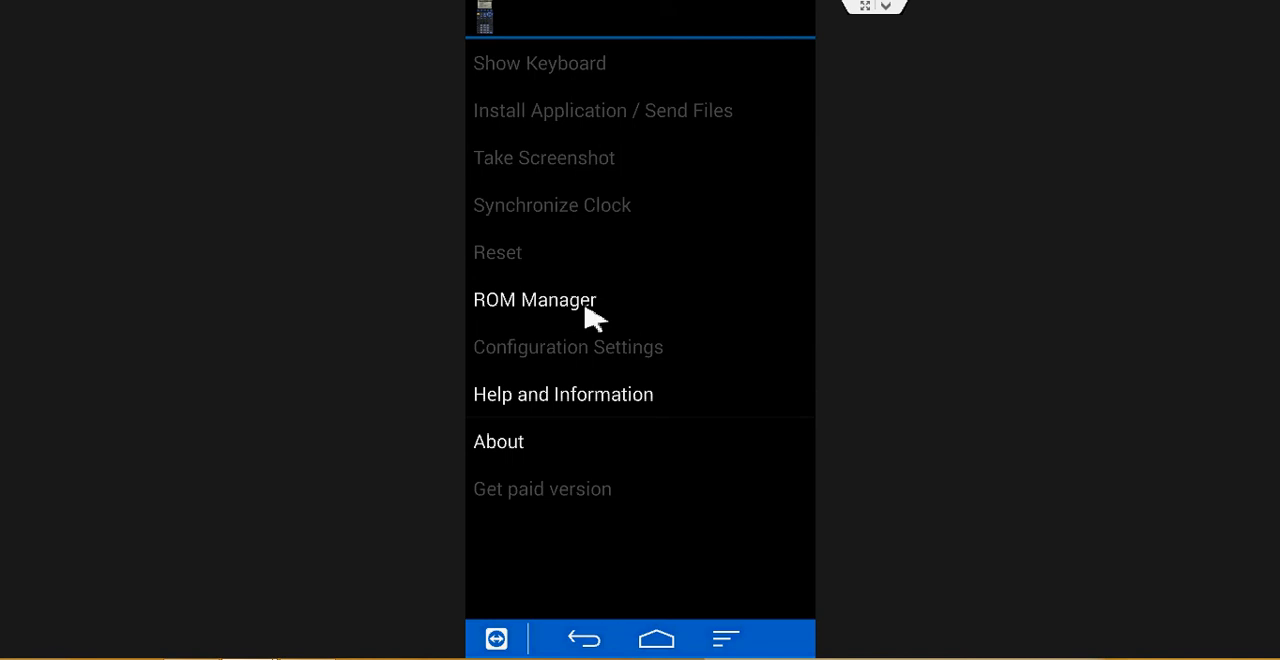
mouse_move(228, 633)
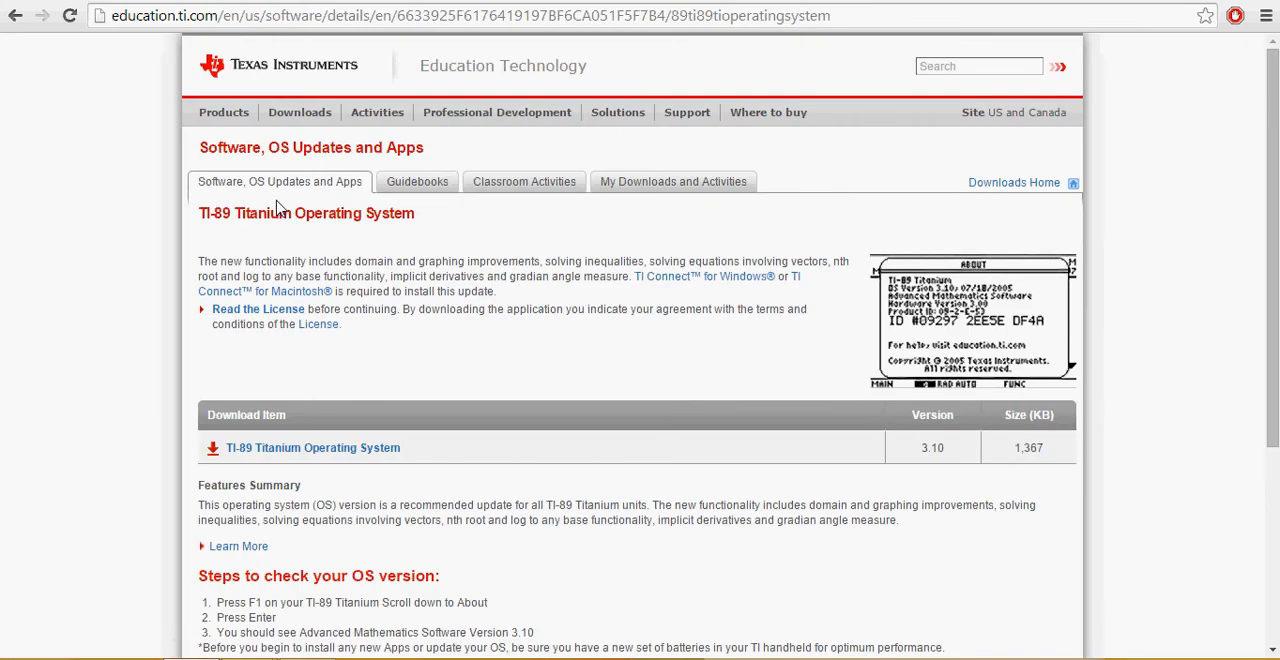
mouse_move(455, 330)
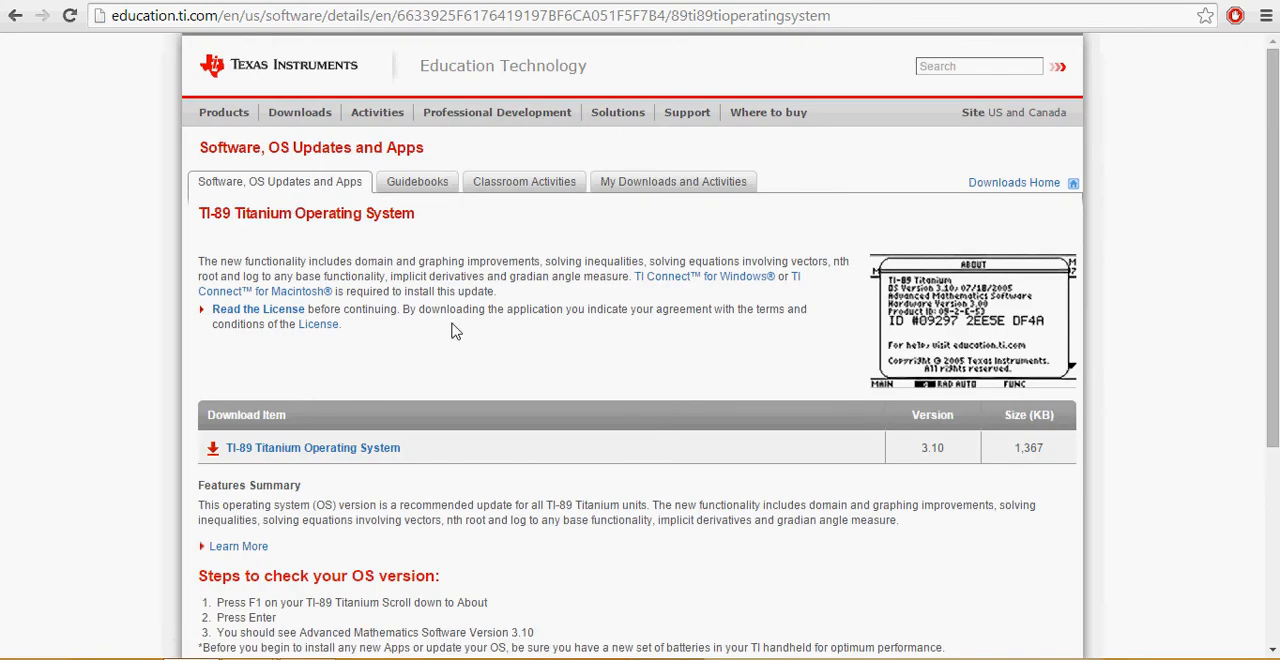
Step: Scroll the TI-89 Titanium OS 3.10 page down to its 1,367 KB download
scroll("down", 3)
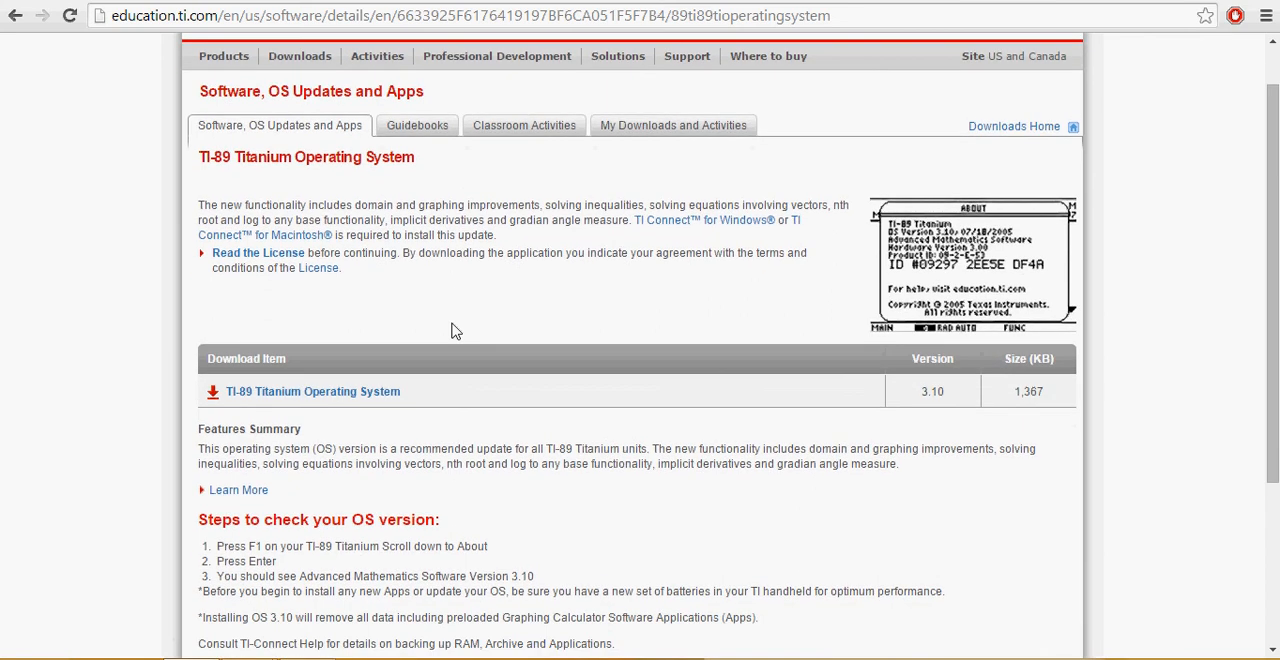
scroll("down", 3)
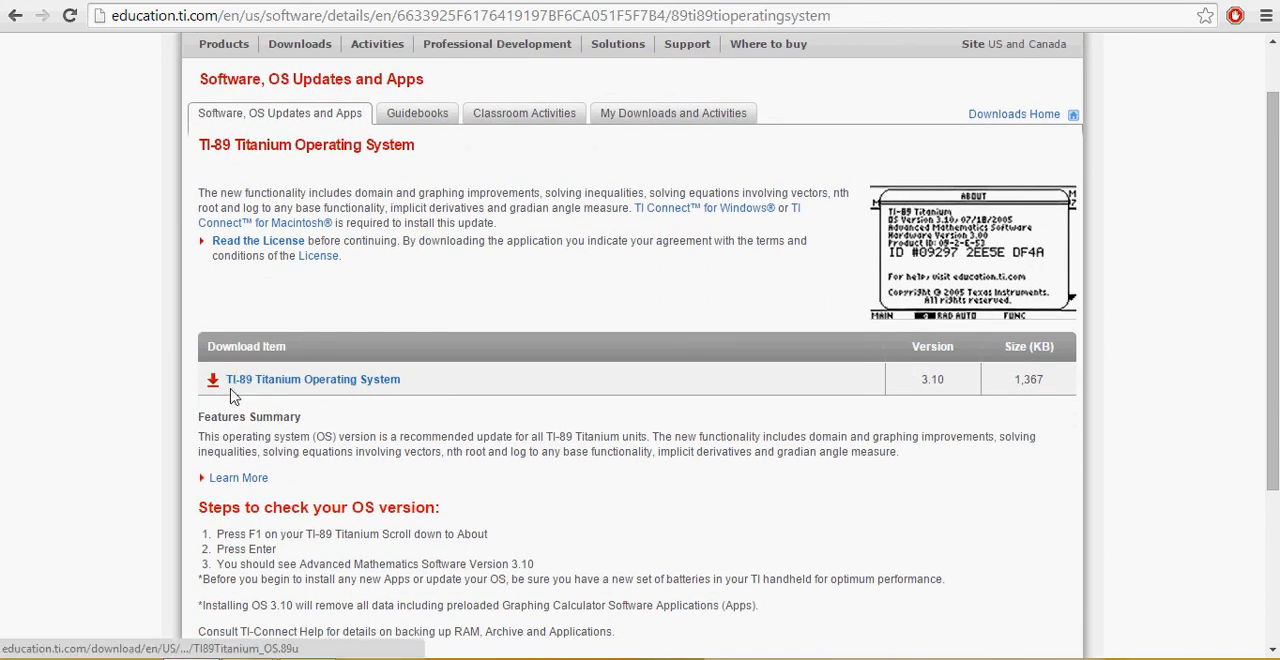
mouse_move(344, 390)
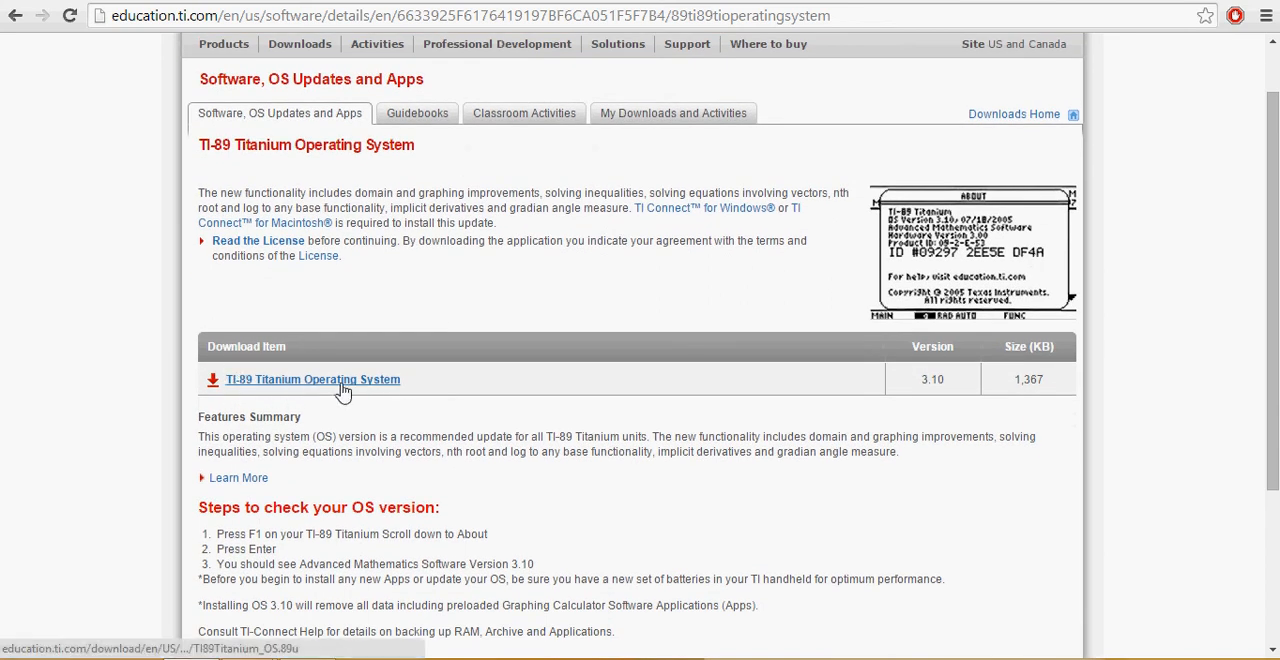
mouse_move(376, 393)
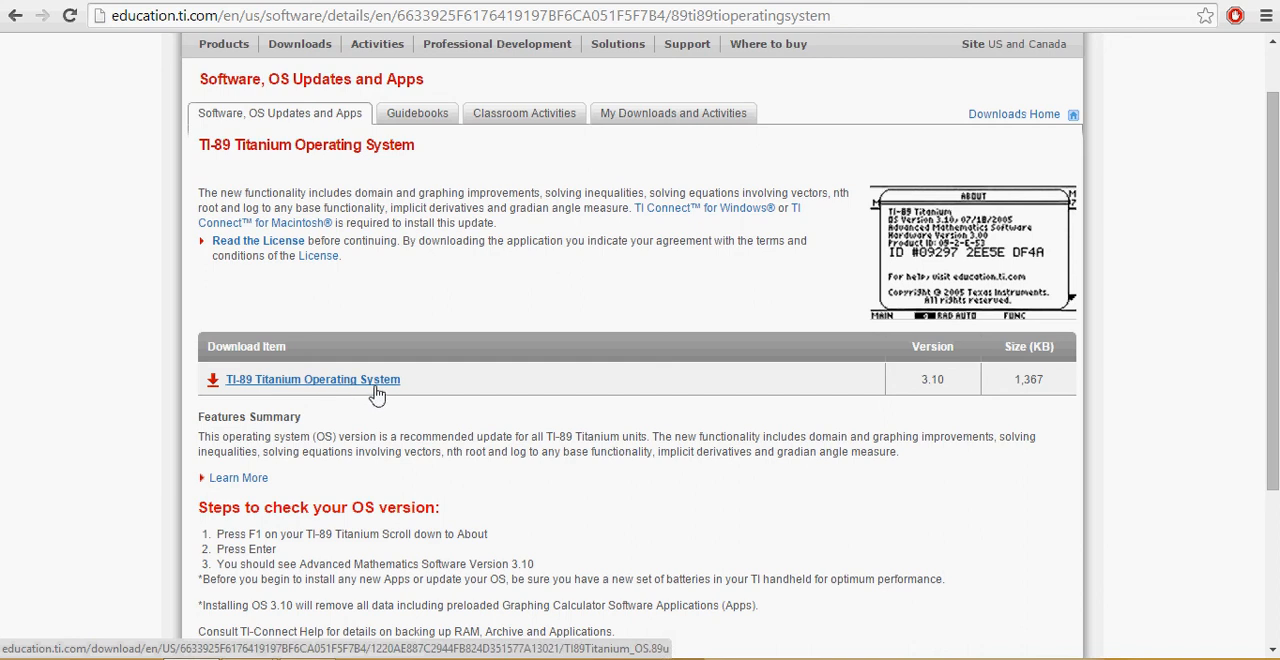
mouse_move(345, 390)
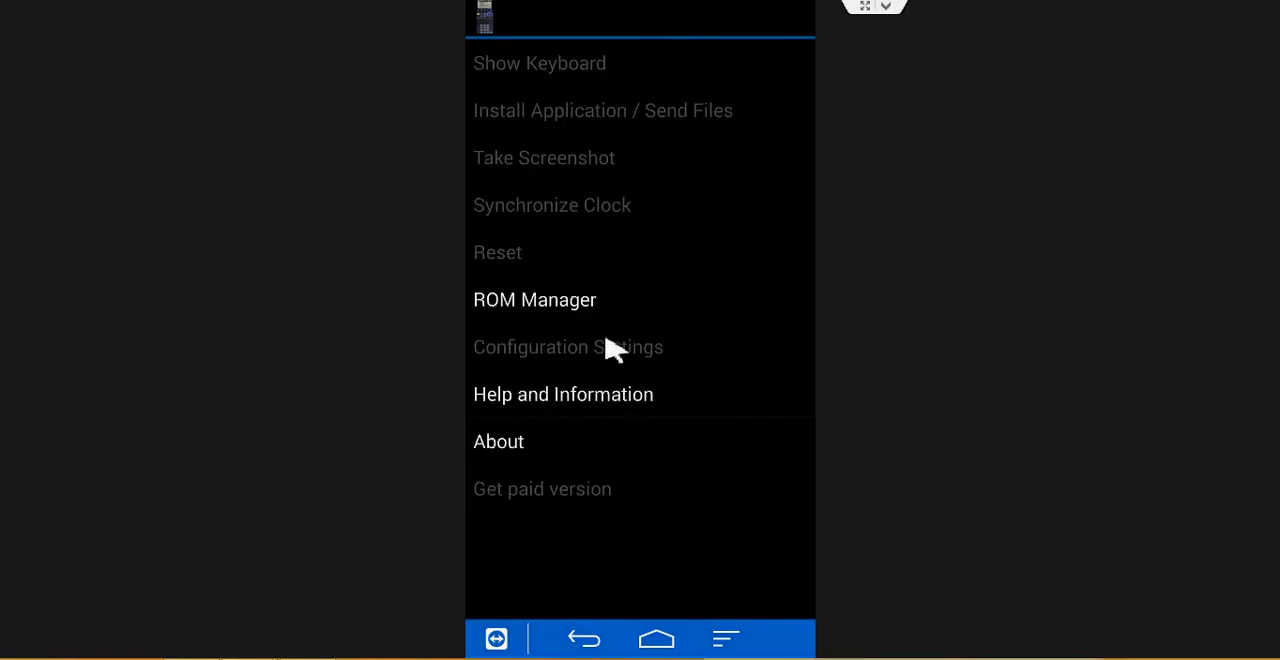
mouse_move(588, 312)
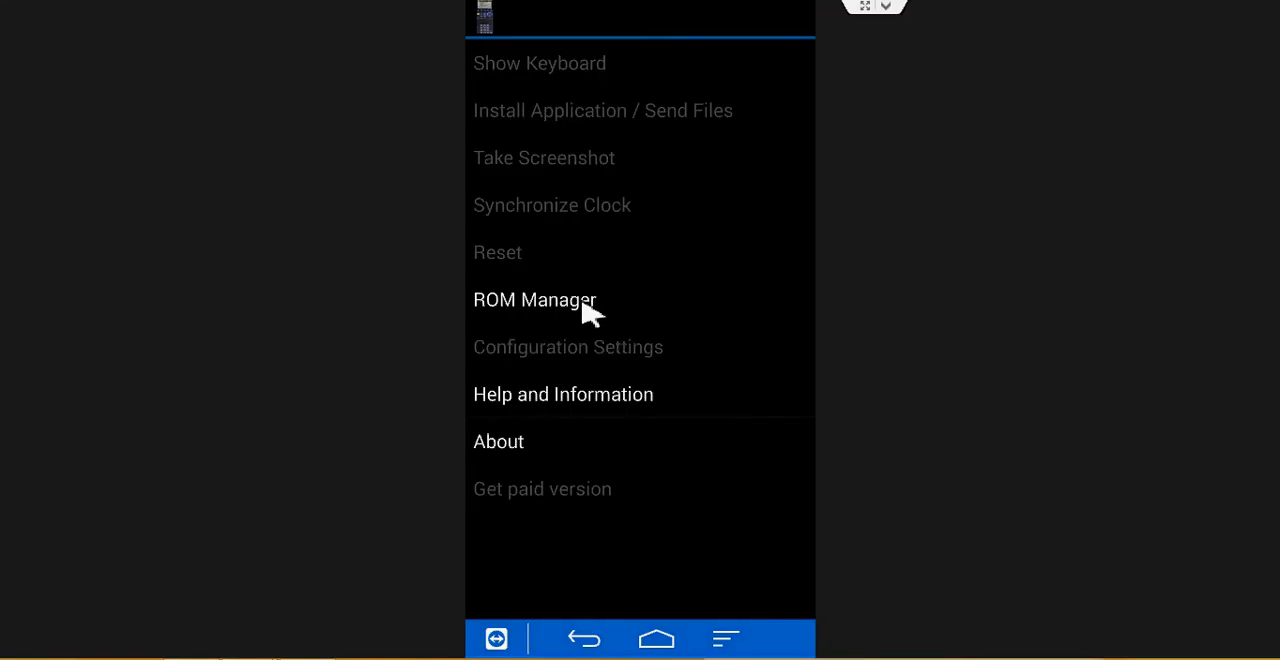
mouse_move(555, 320)
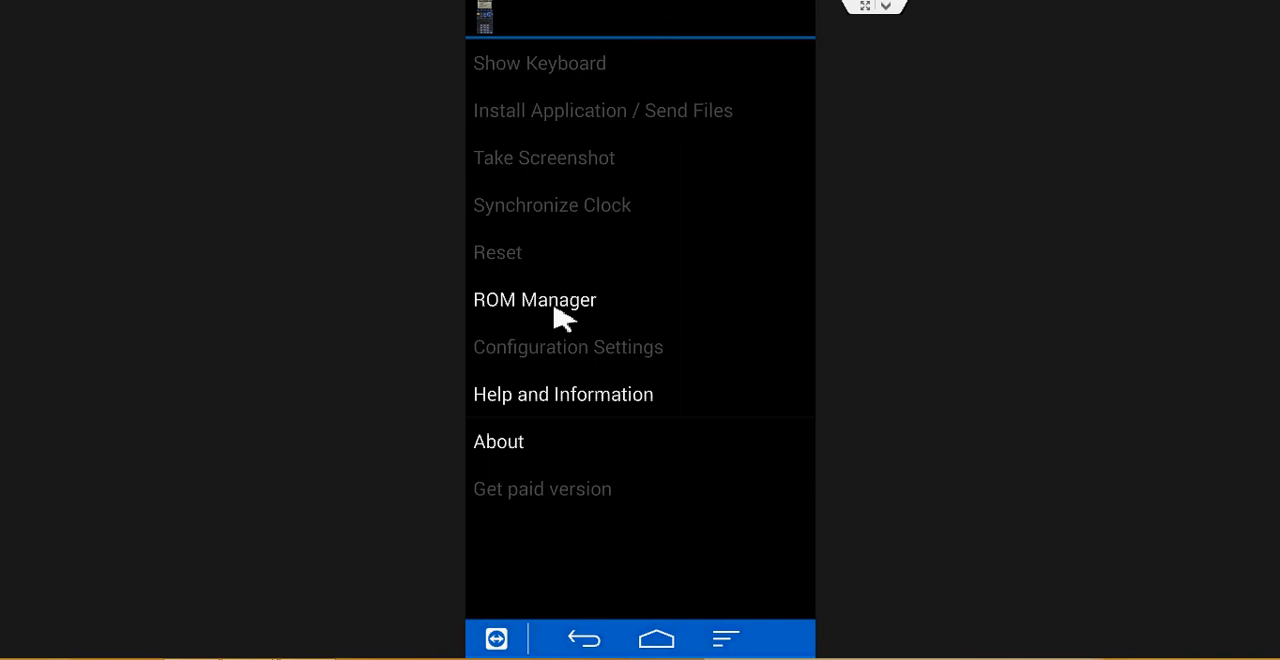
Step: Start adding a new ROM from the ROM Manager and open the phone file browser
left_click(534, 299)
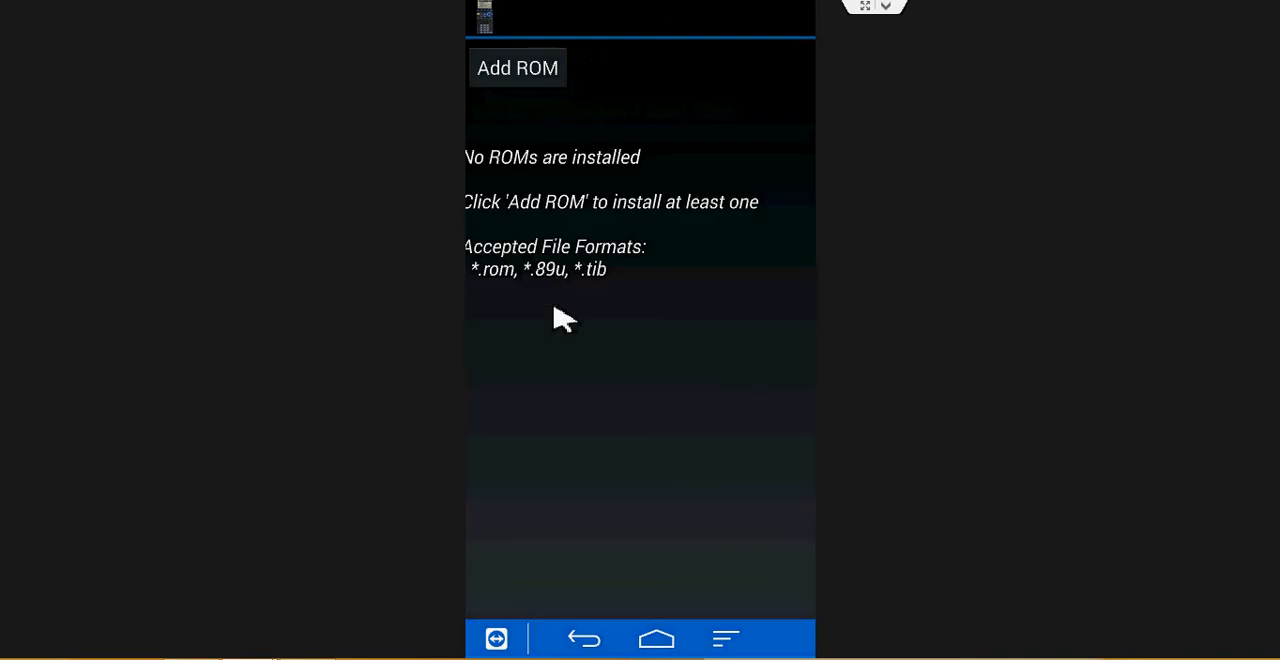
mouse_move(530, 85)
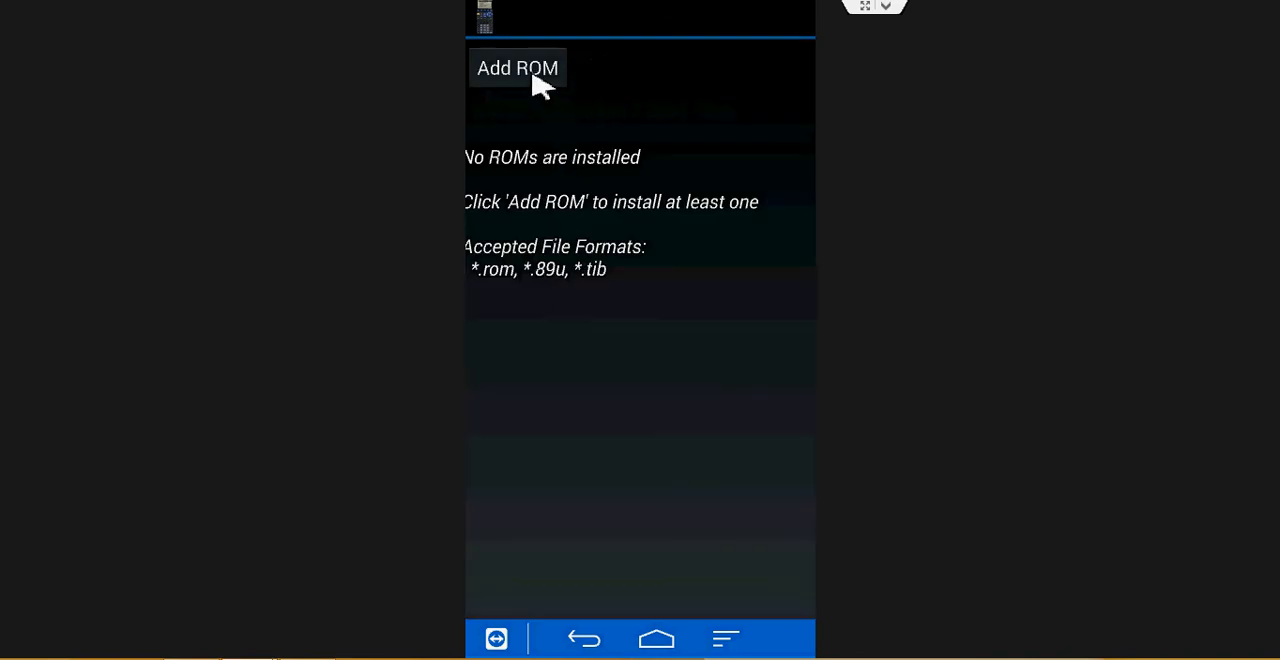
left_click(516, 68)
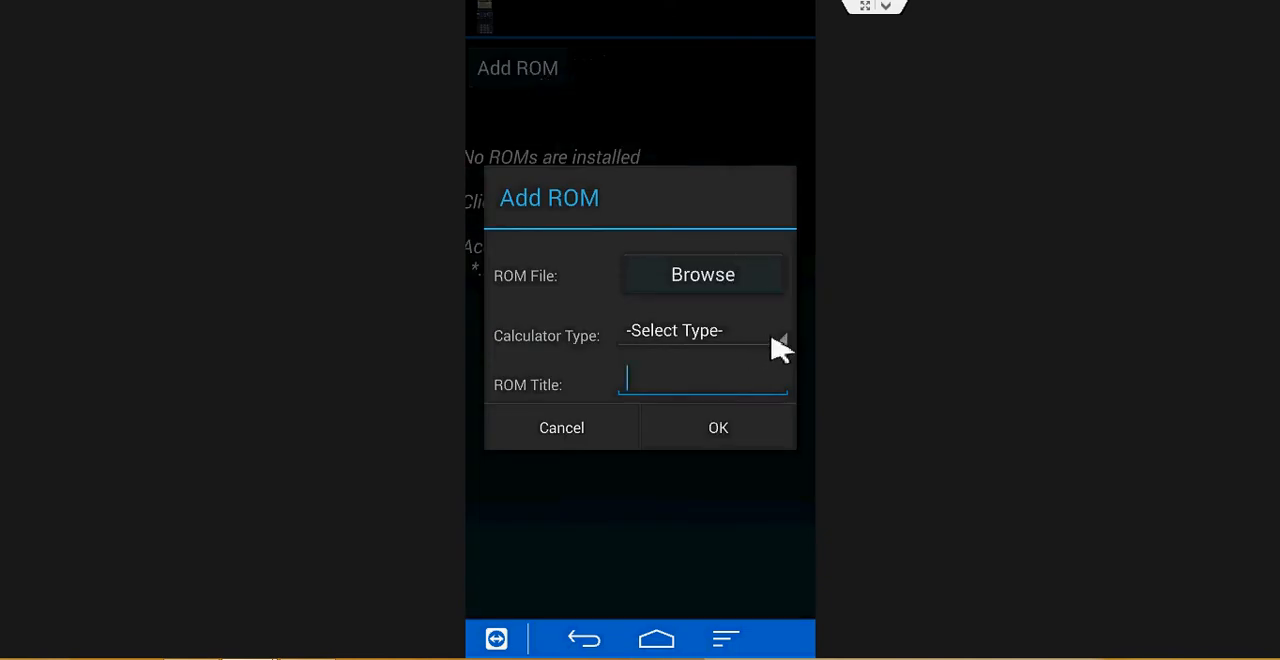
mouse_move(735, 285)
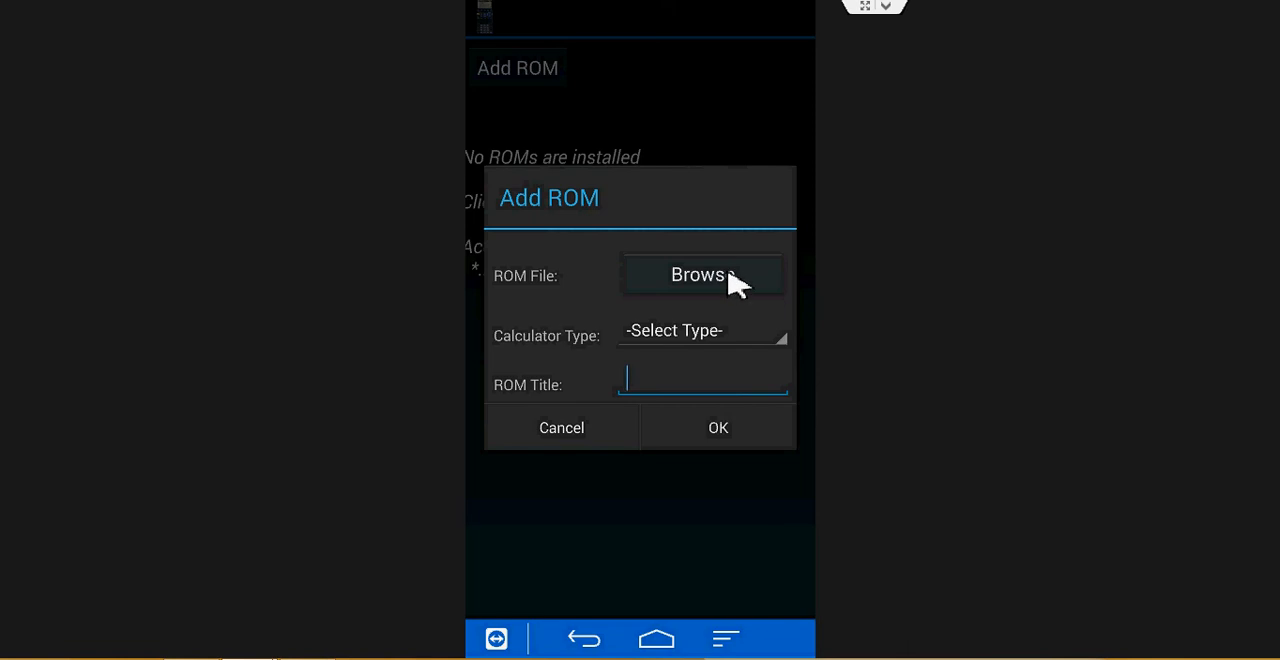
left_click(700, 274)
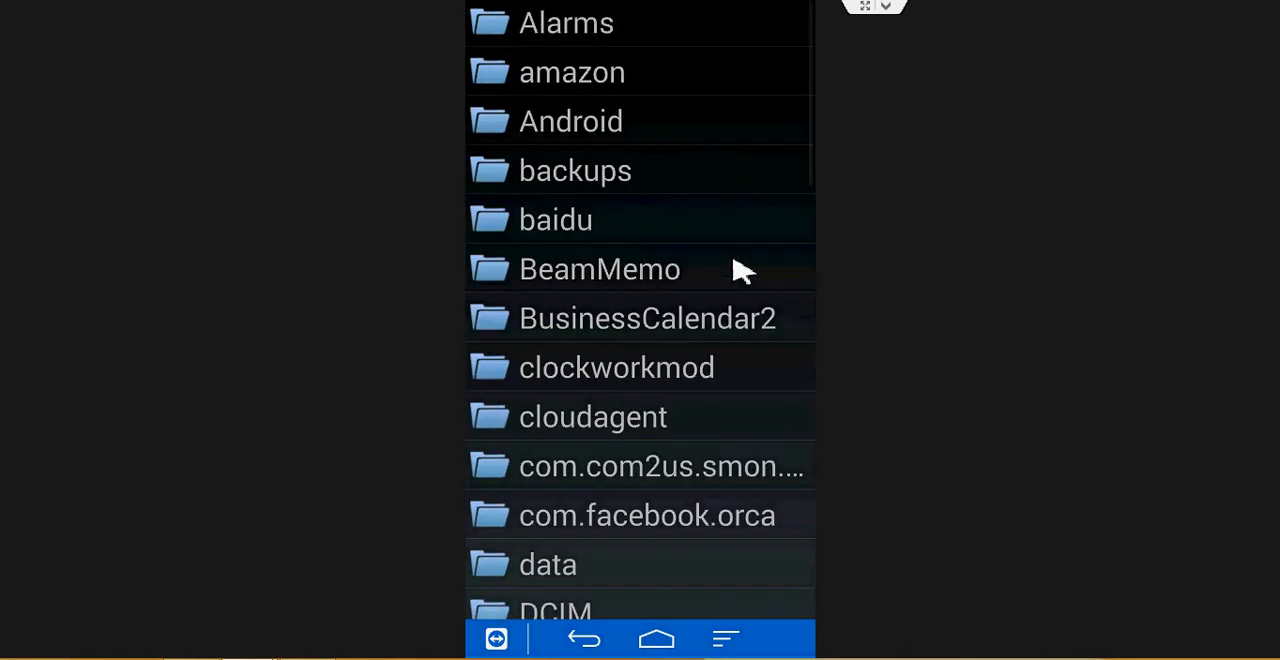
mouse_move(785, 195)
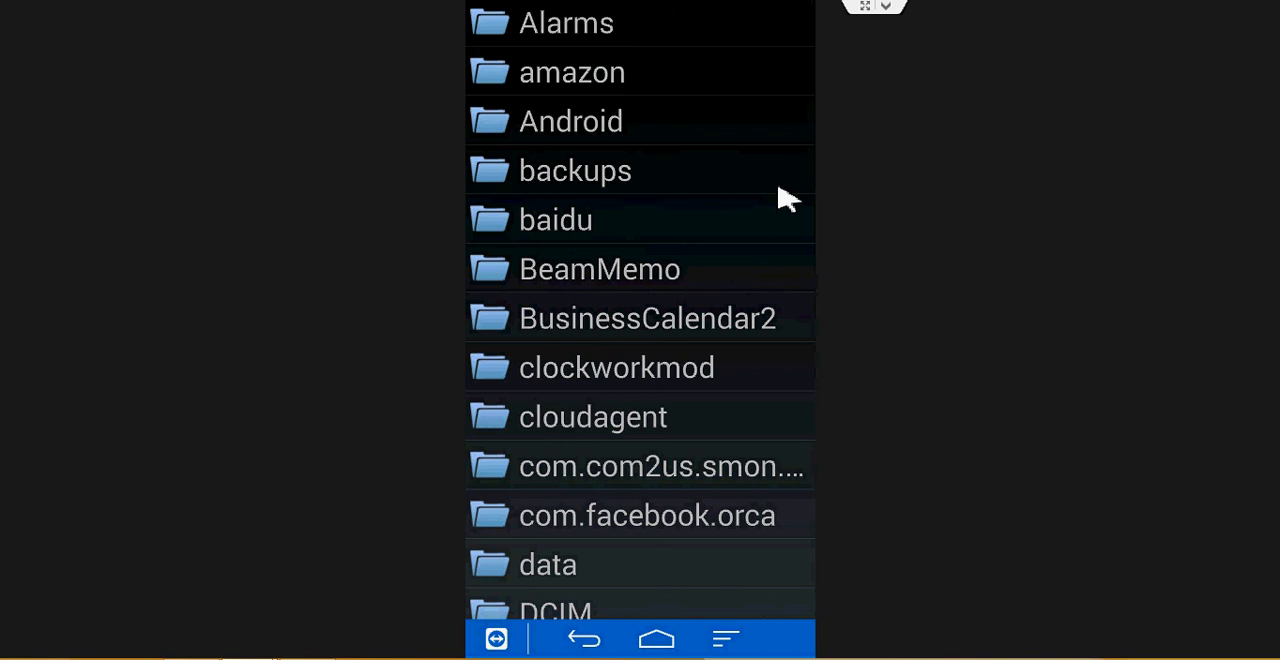
Step: Scroll through the storage folders, reaching one holding only '0' and 'legacy'
scroll("down", 3)
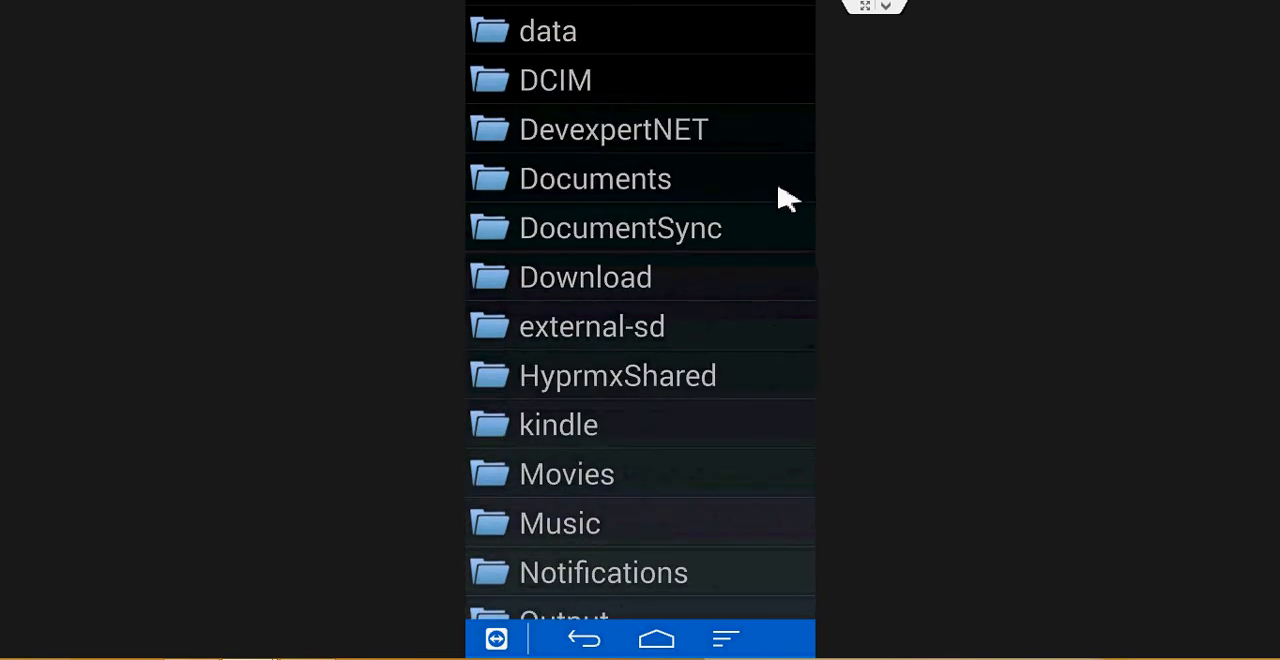
scroll("down", 3)
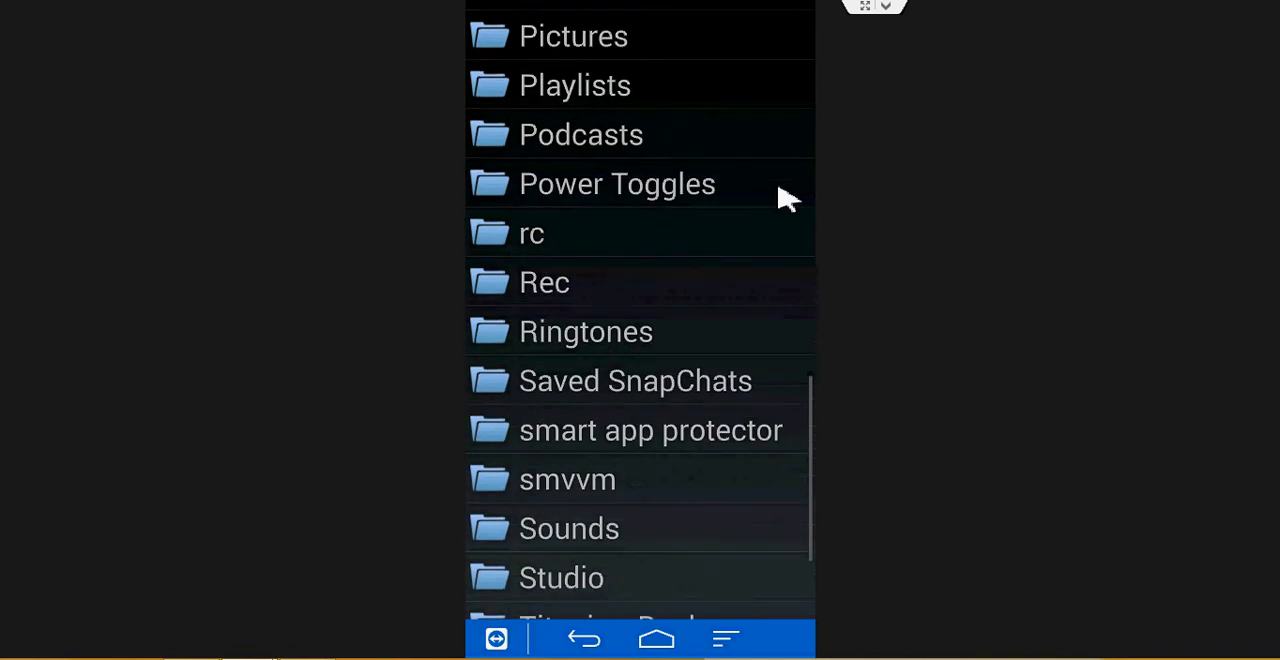
scroll("down", 3)
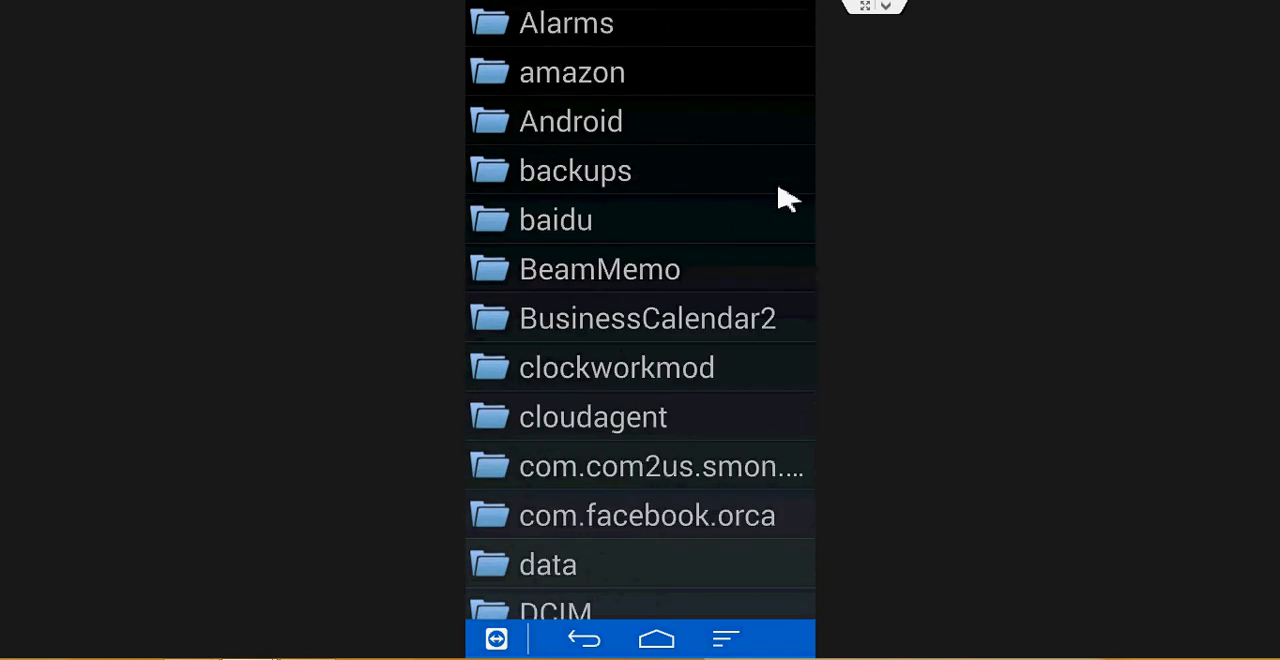
scroll("down", 3)
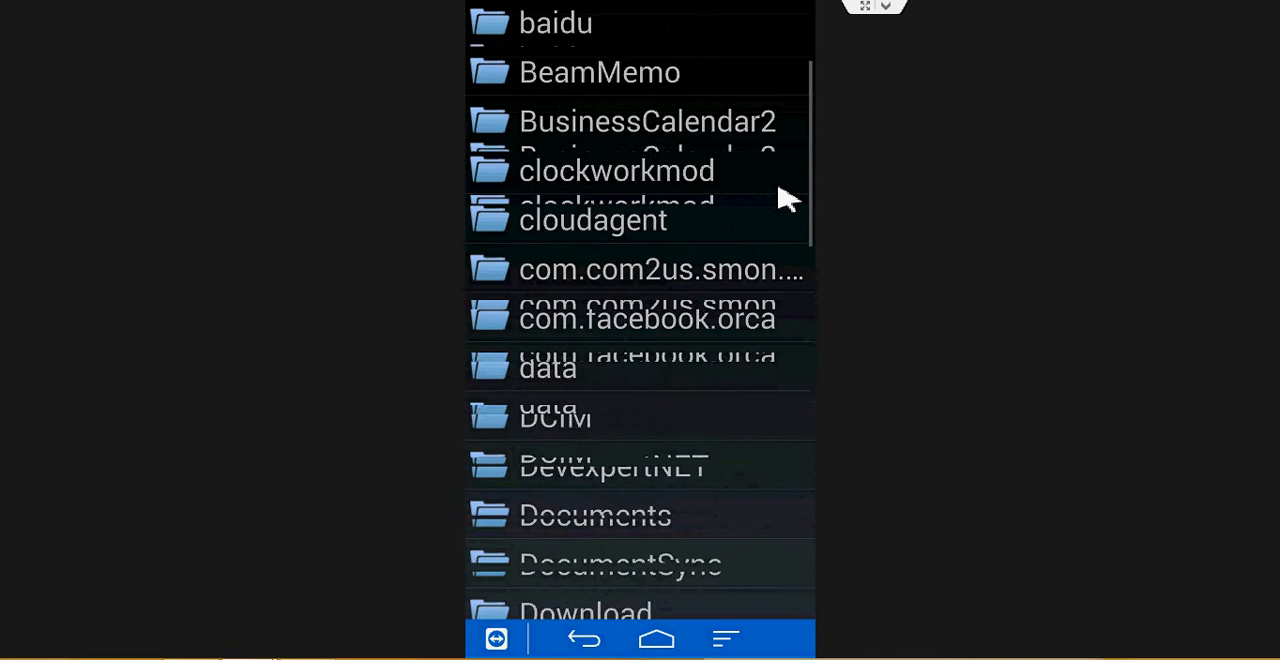
scroll("down", 3)
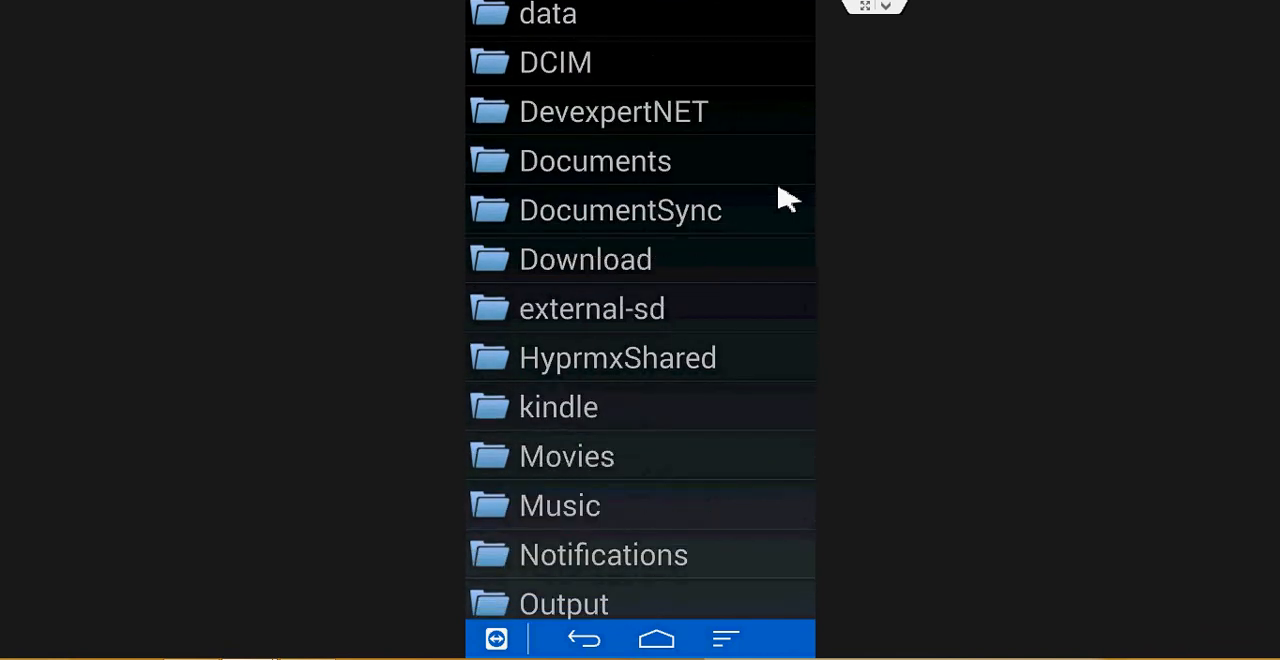
scroll("up", 3)
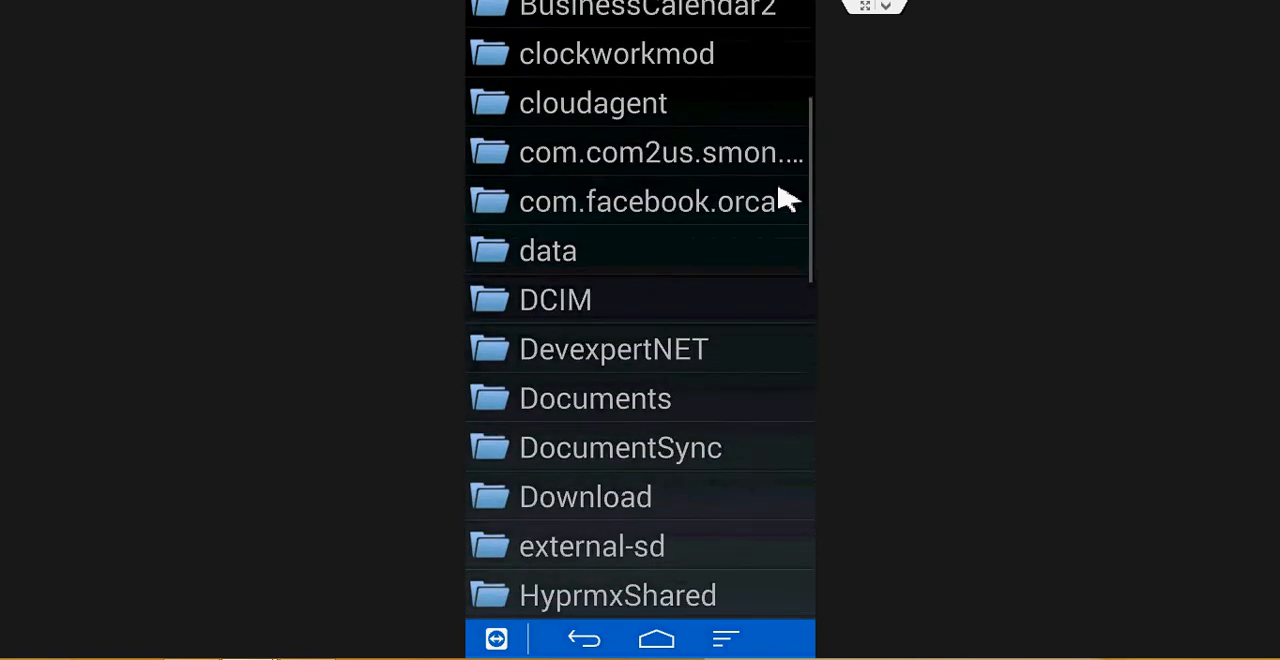
scroll("down", 3)
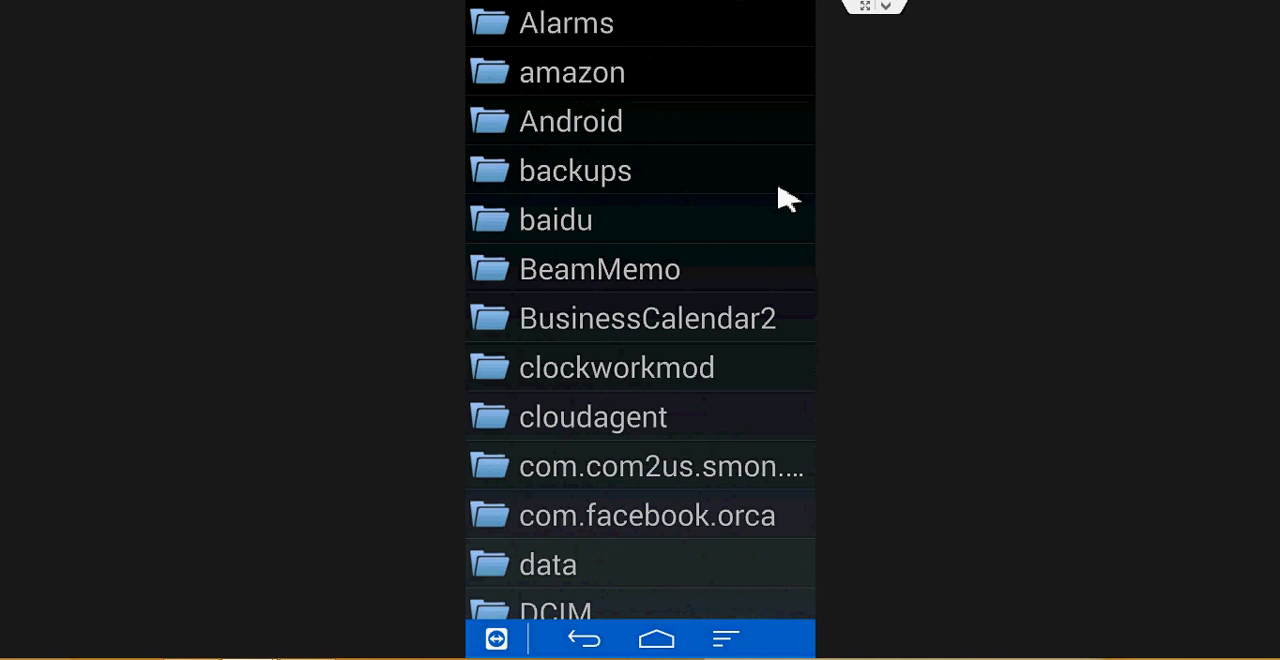
scroll("down", 3)
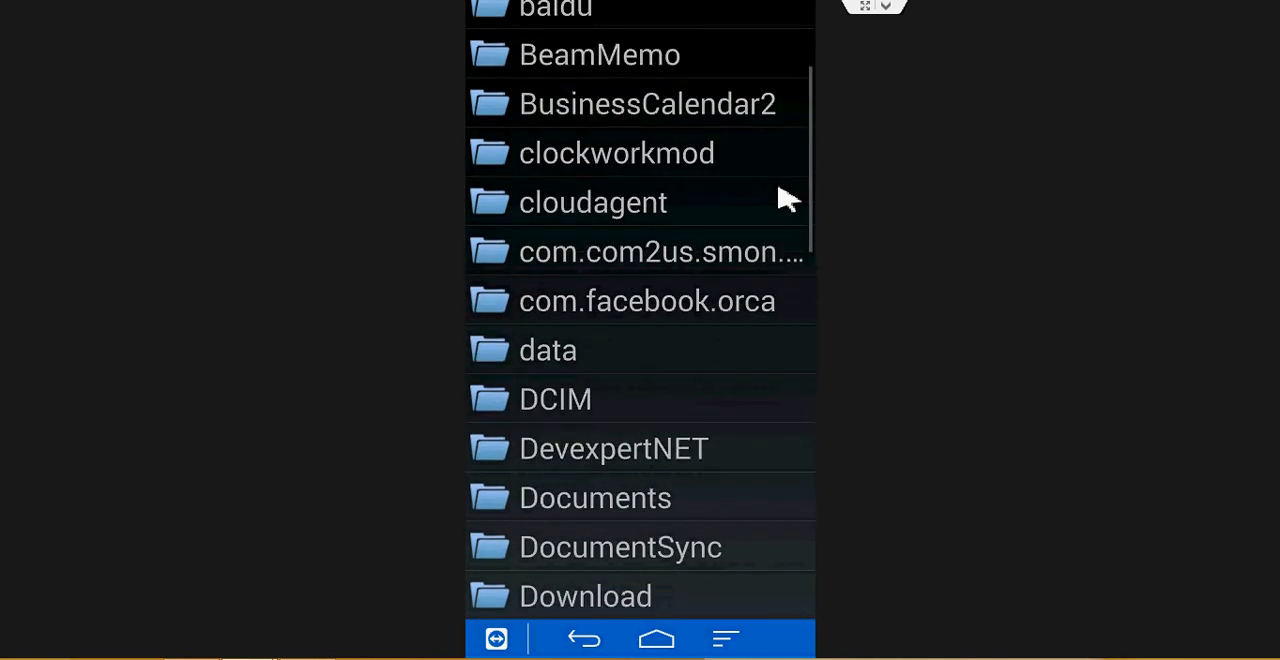
scroll("down", 3)
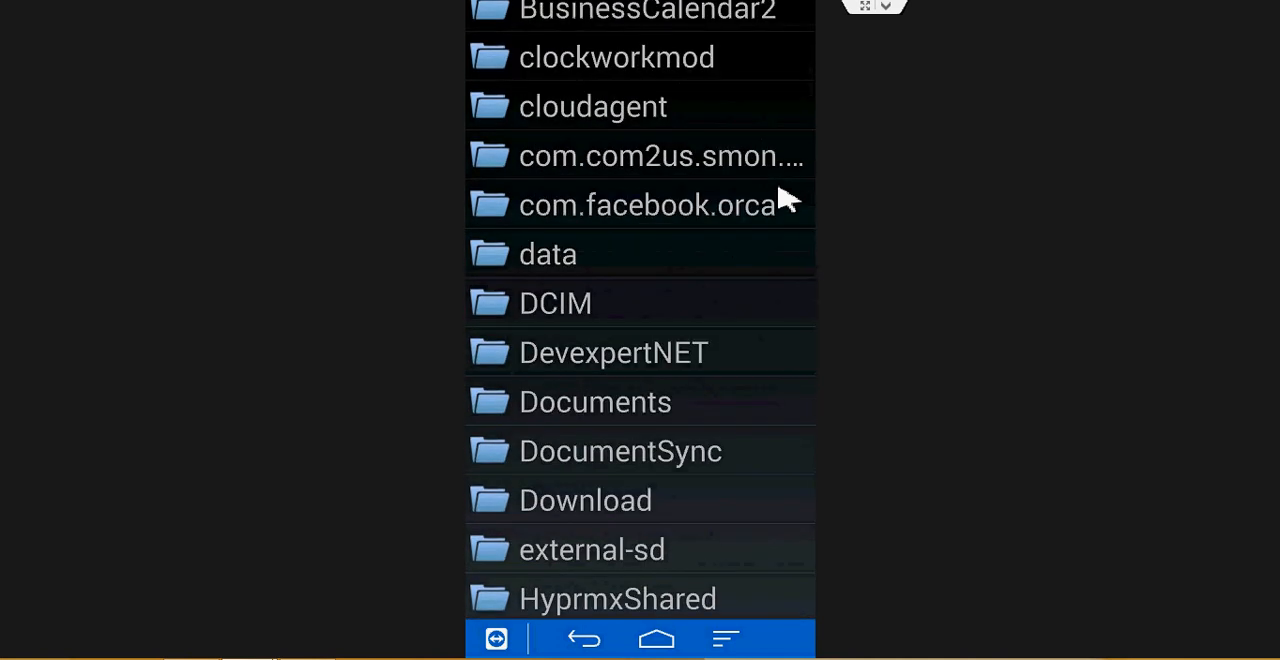
scroll("up", 3)
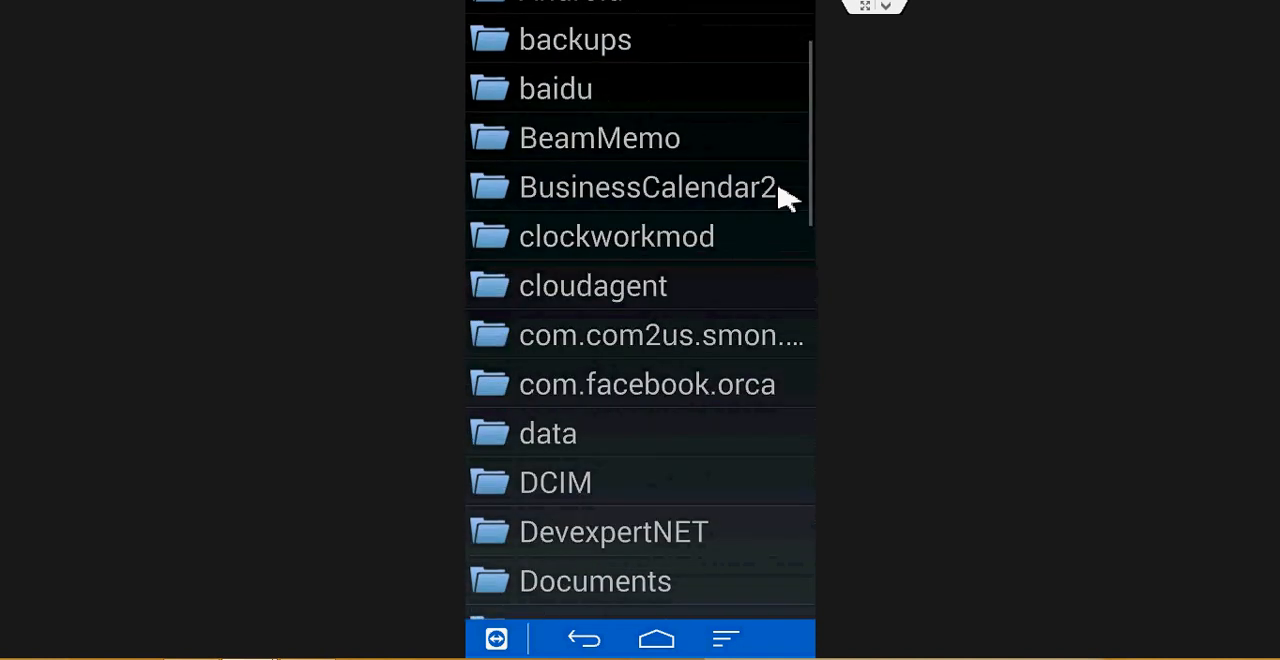
scroll("down", 3)
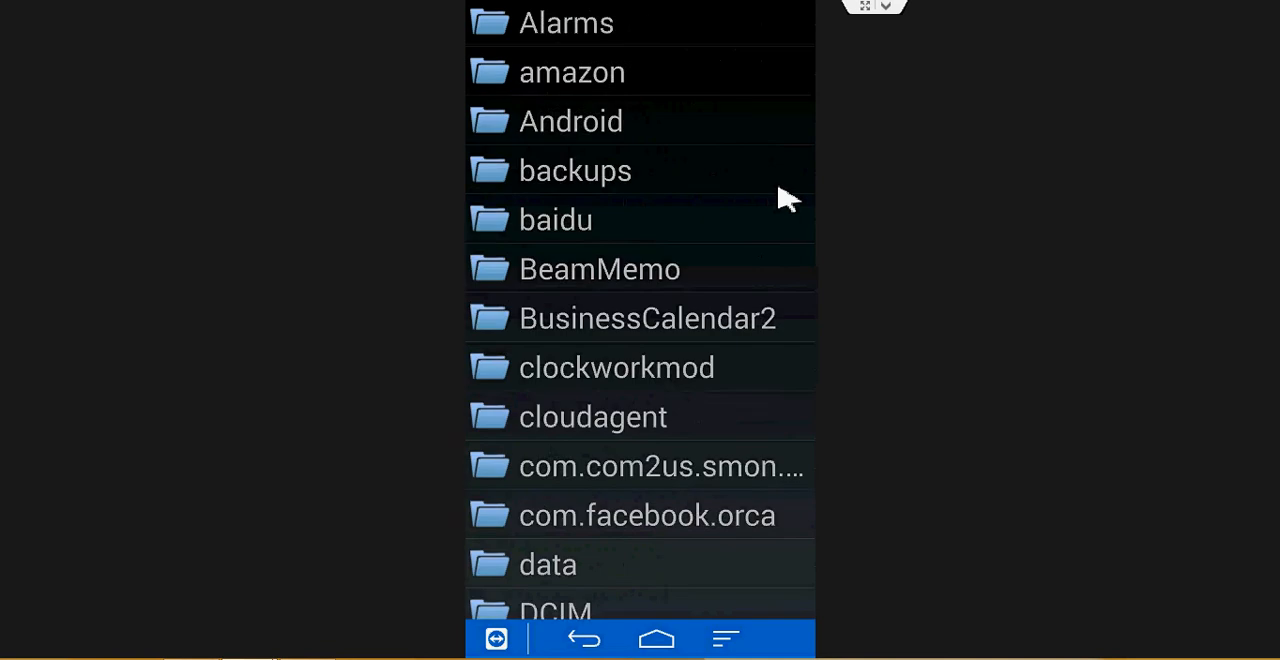
scroll("down", 3)
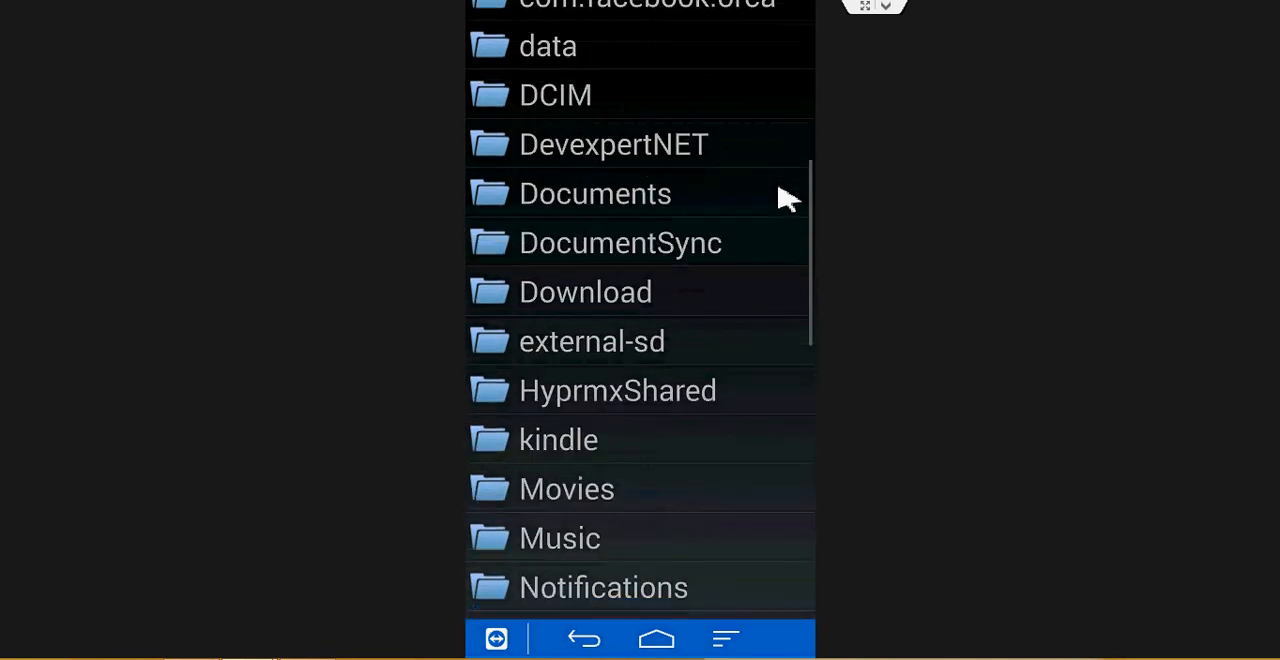
scroll("up", 3)
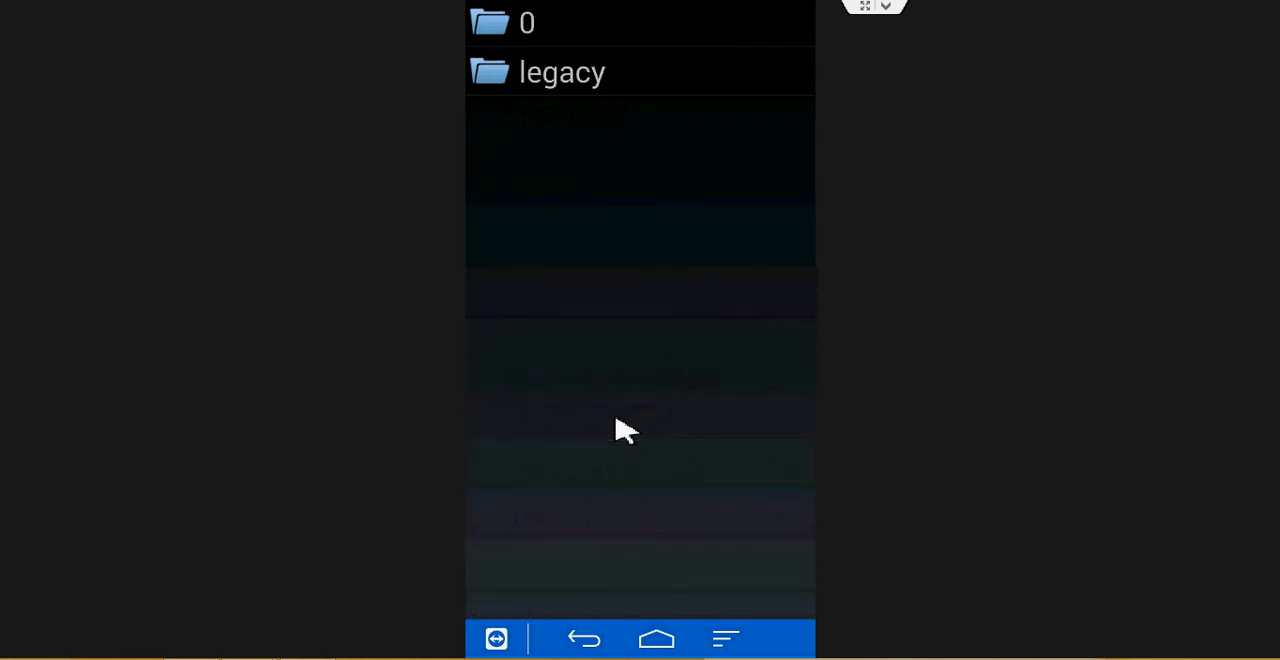
Step: Select TI89Titanium_OS.89u as the ROM file in the Add ROM dialog
scroll("down", 3)
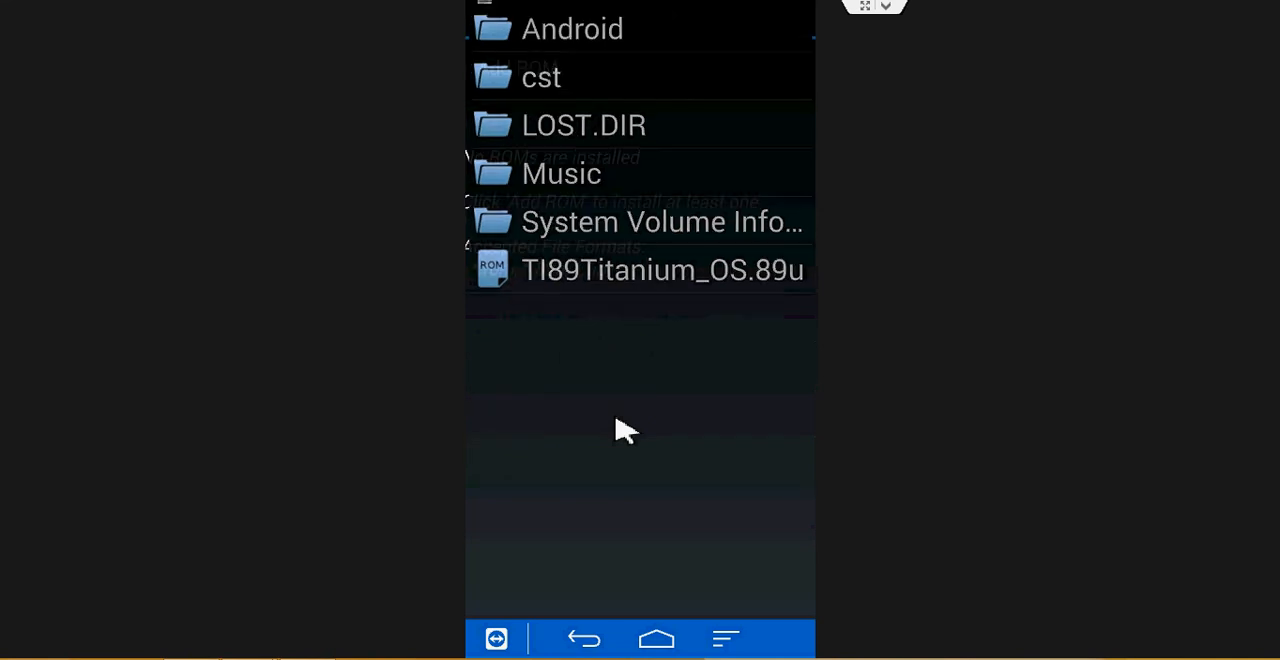
left_click(662, 270)
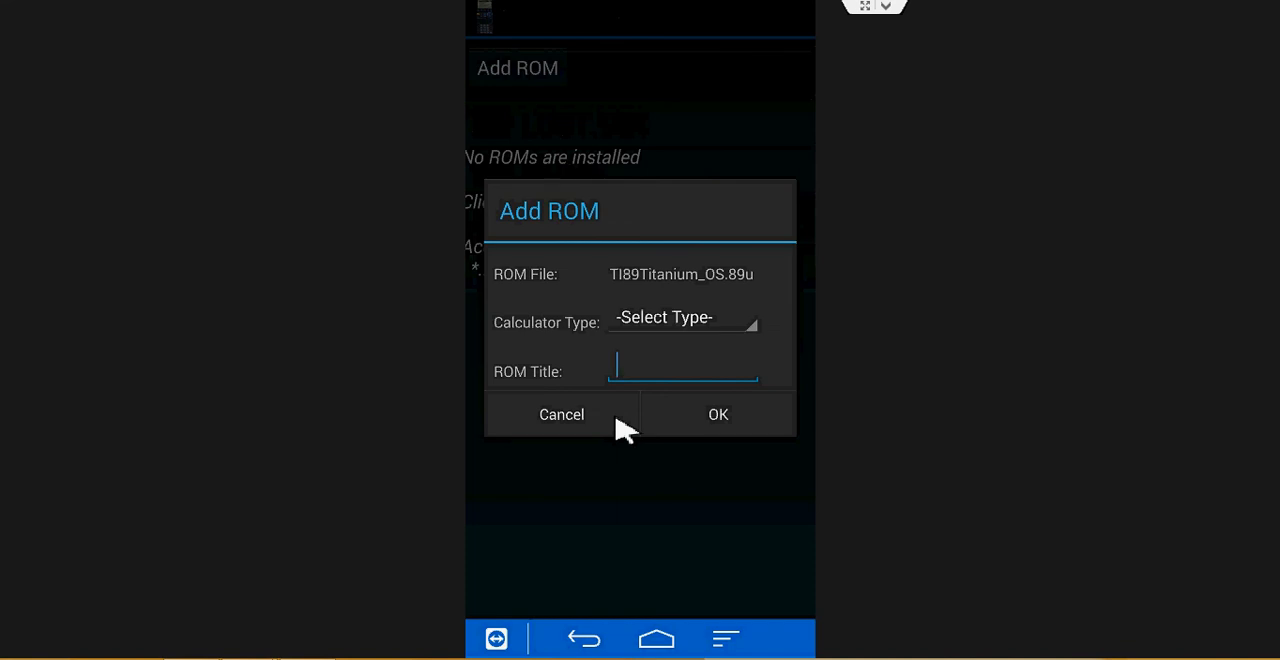
Step: Title the ROM 'TI89 Titanium', set calculator type TI89 Titanium, and confirm
left_click(681, 371)
type("Ti")
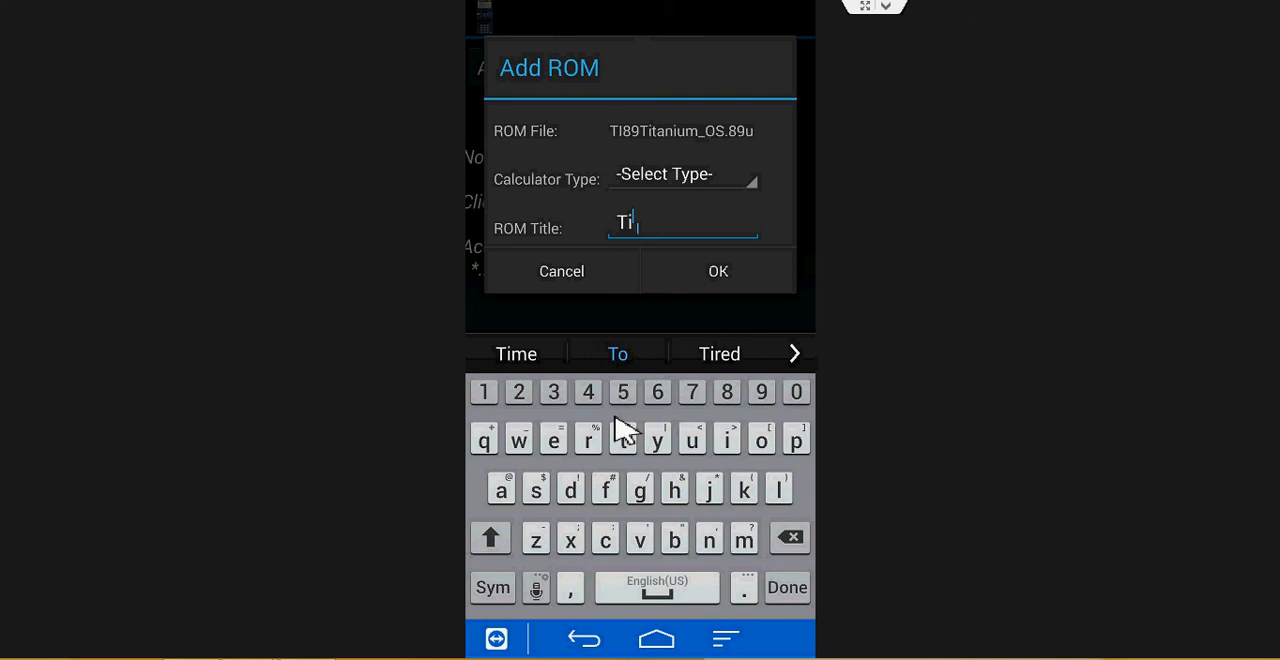
left_click(726, 392)
type("'89 Titanium")
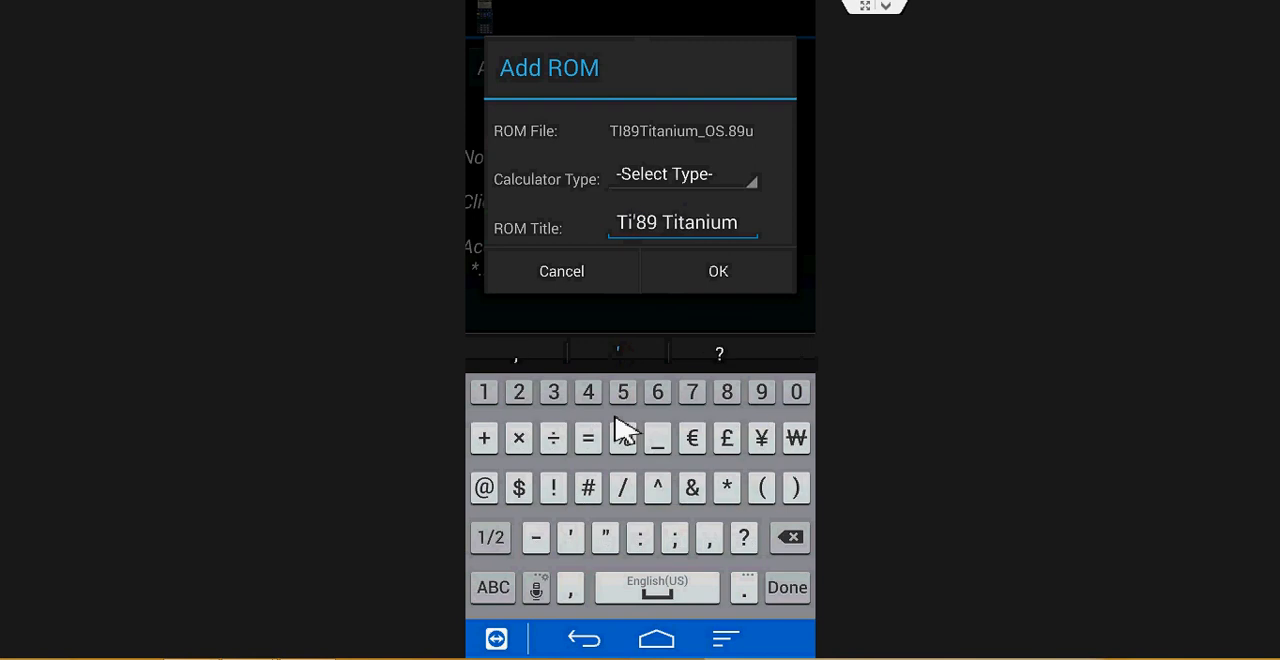
left_click(683, 174)
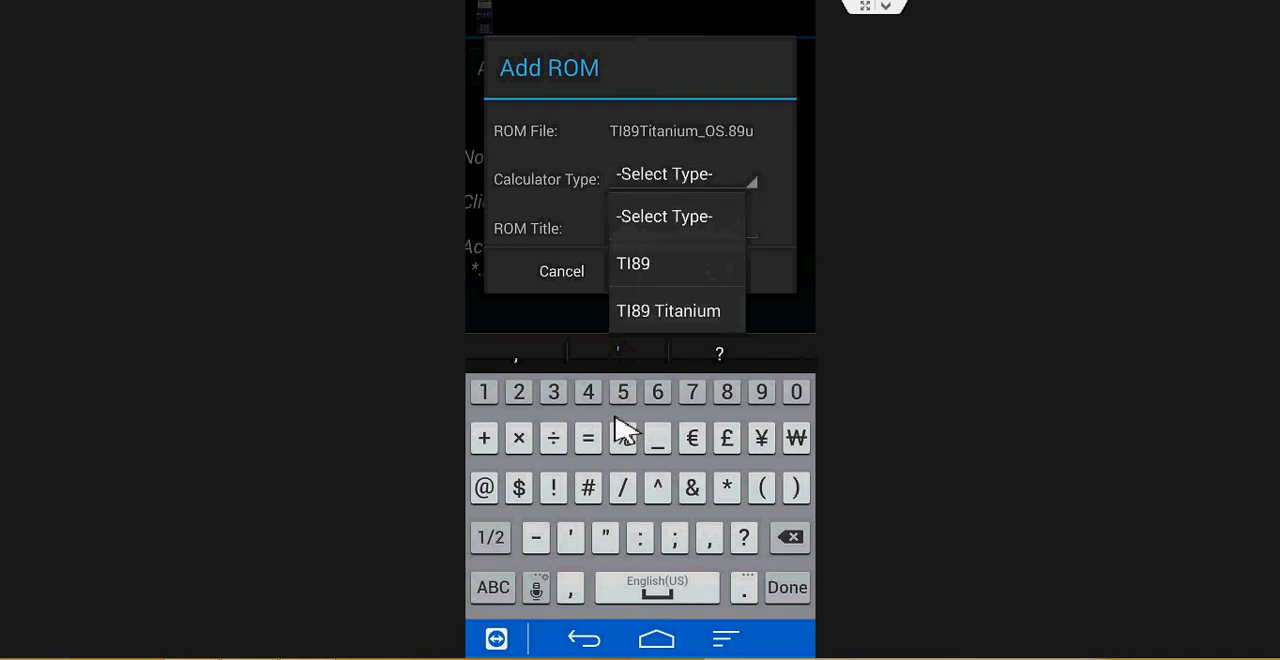
left_click(668, 310)
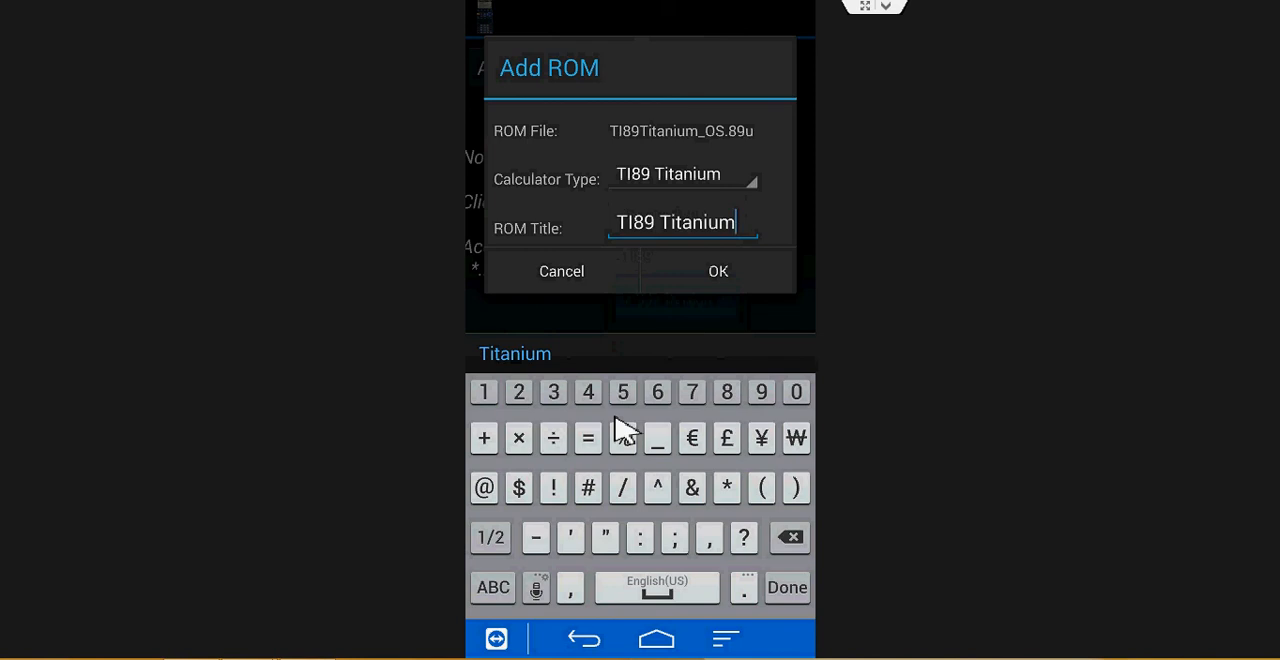
left_click(718, 271)
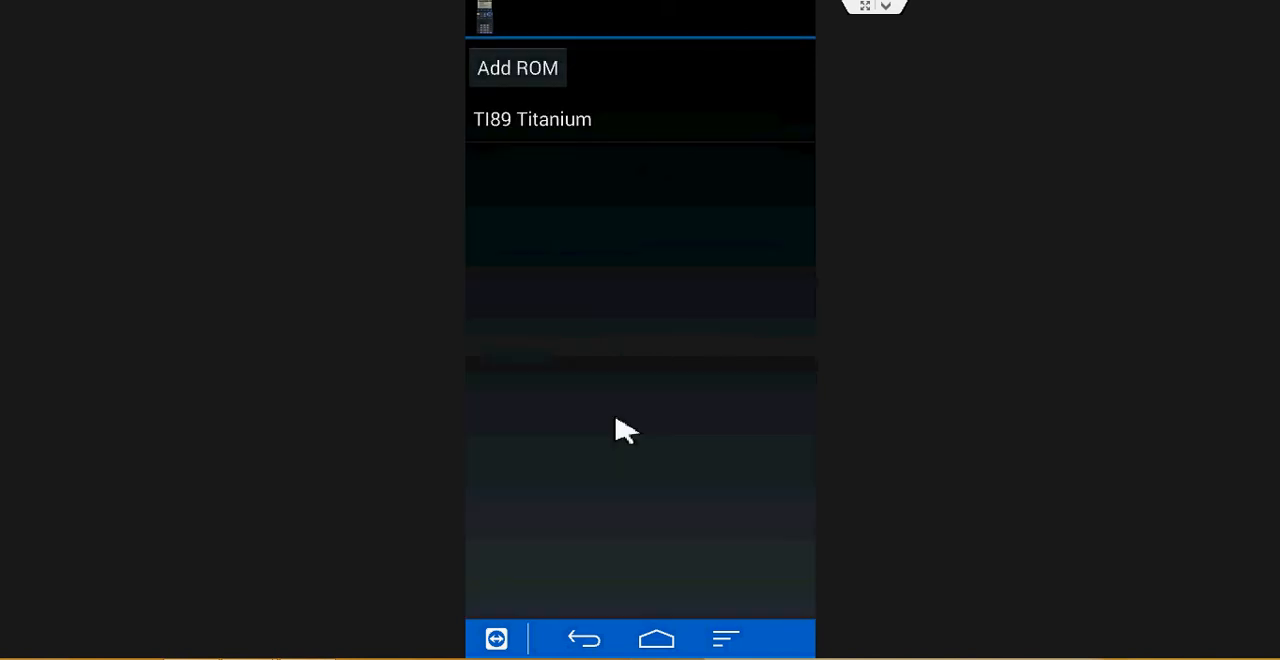
left_click(531, 119)
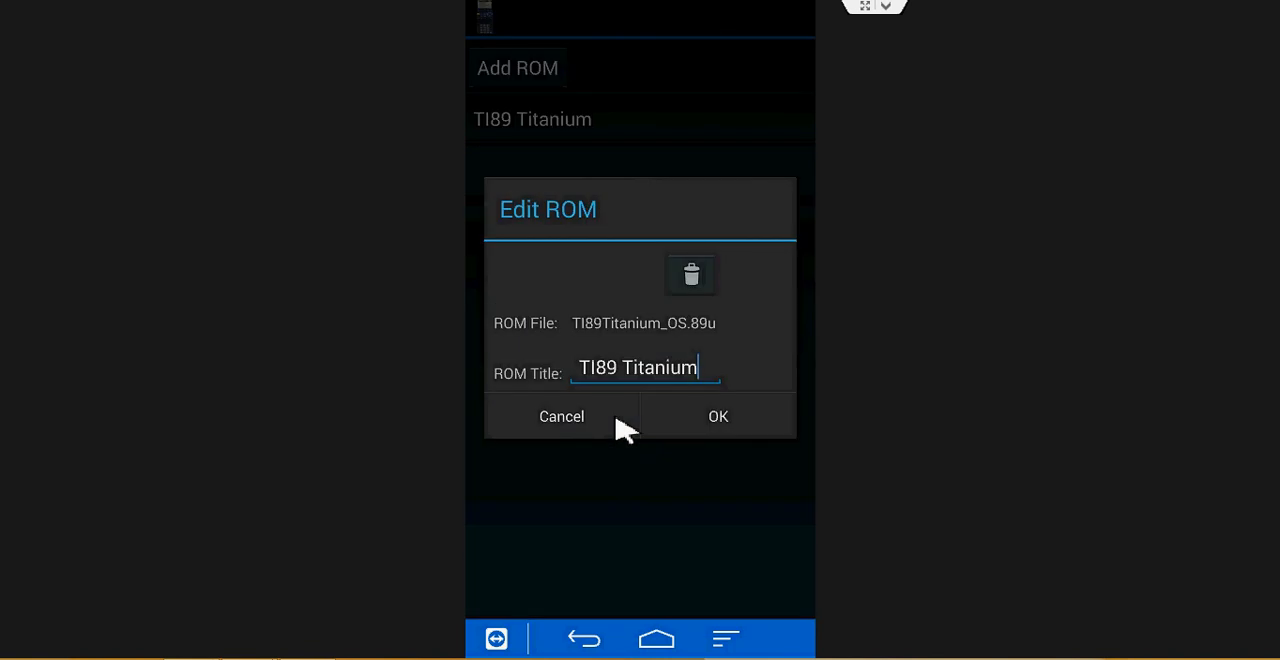
left_click(561, 416)
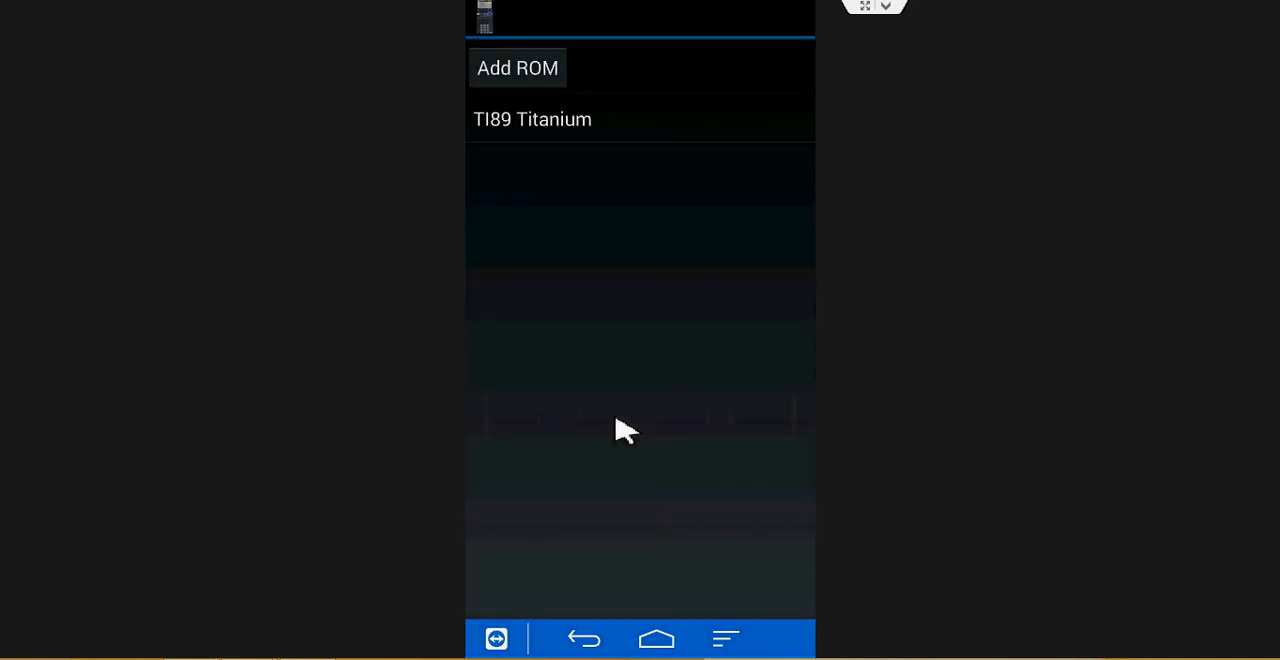
left_click(531, 119)
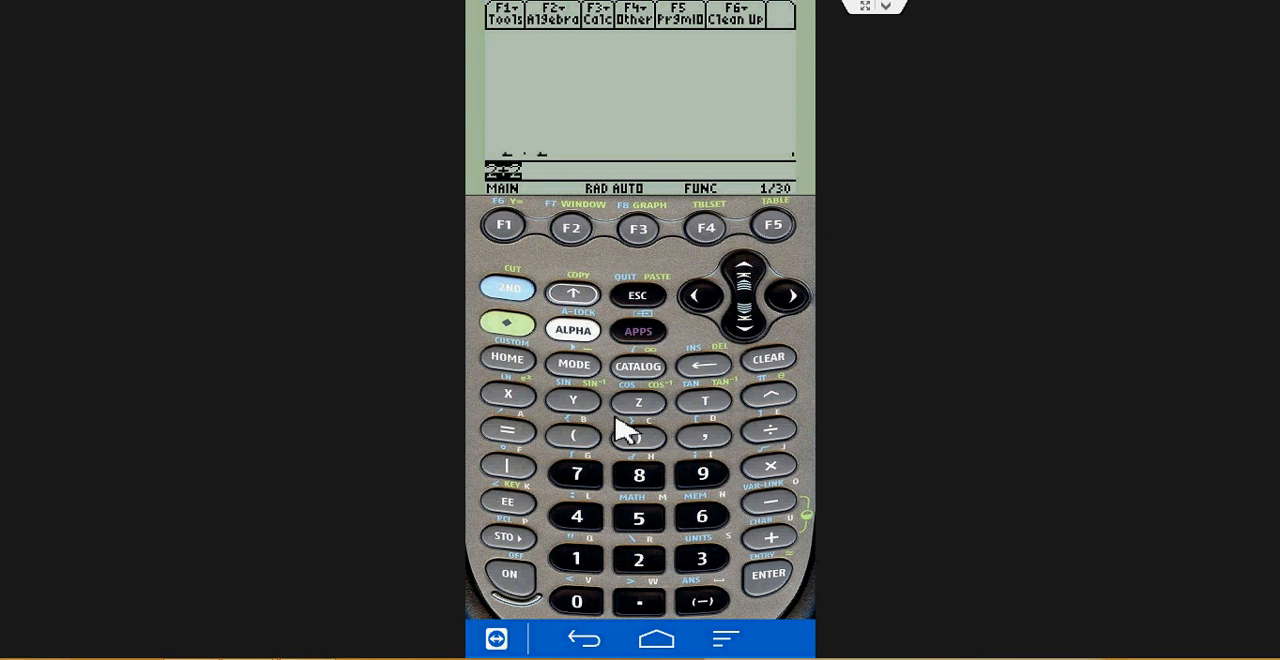
mouse_move(680, 613)
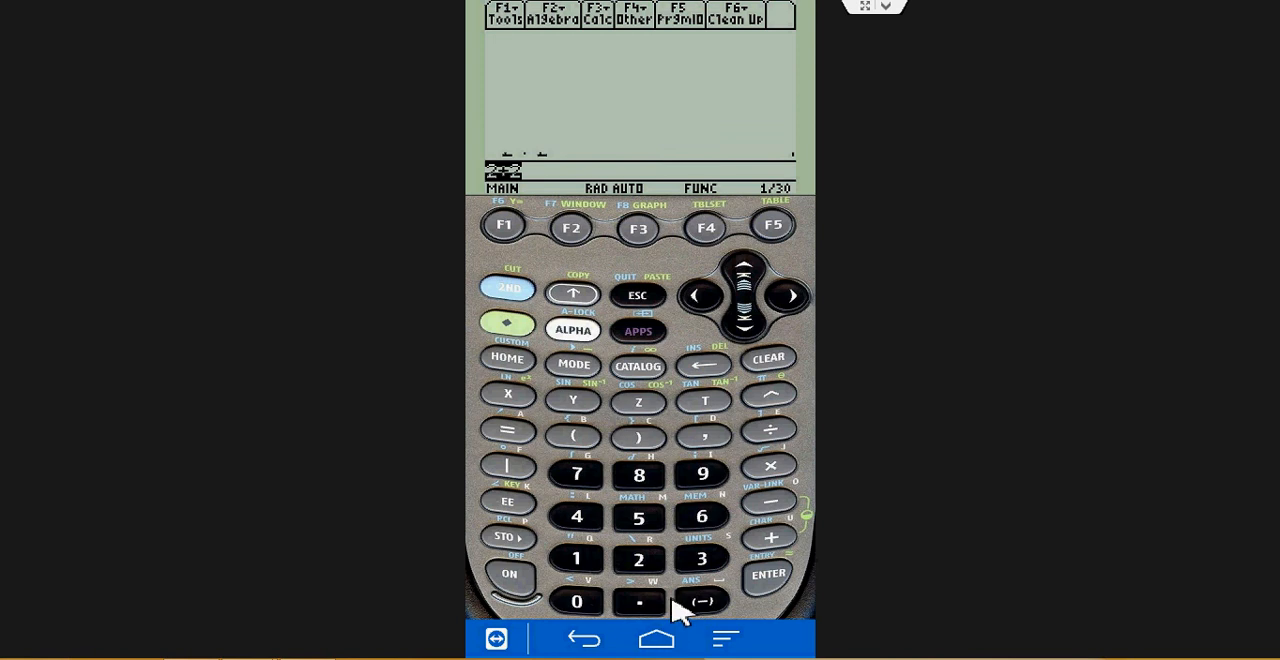
mouse_move(683, 613)
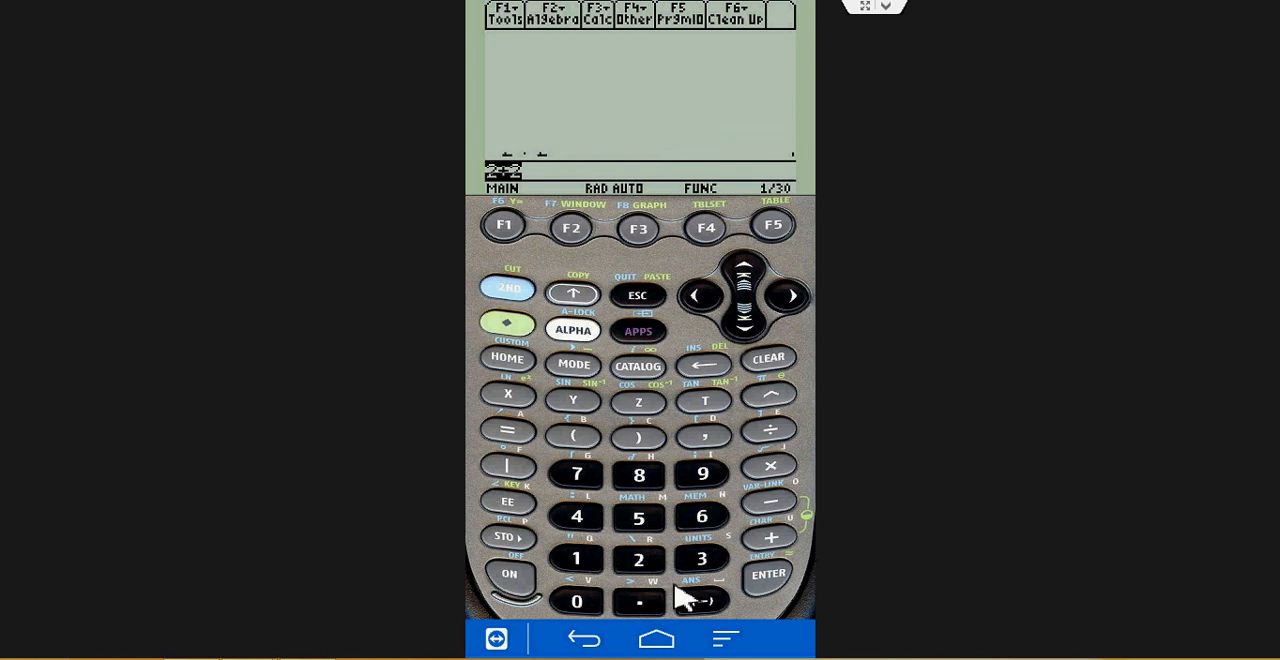